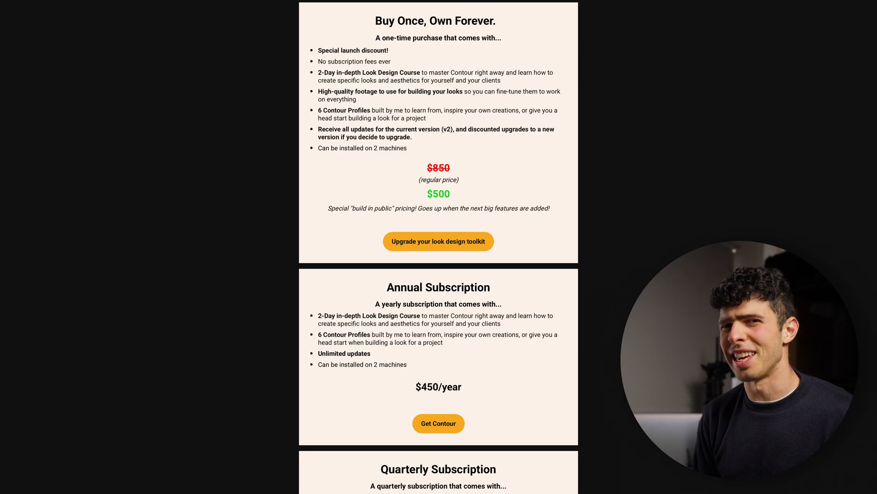
# Preview the sky test clip, then return to the first test clip
pyautogui.scroll(-3)
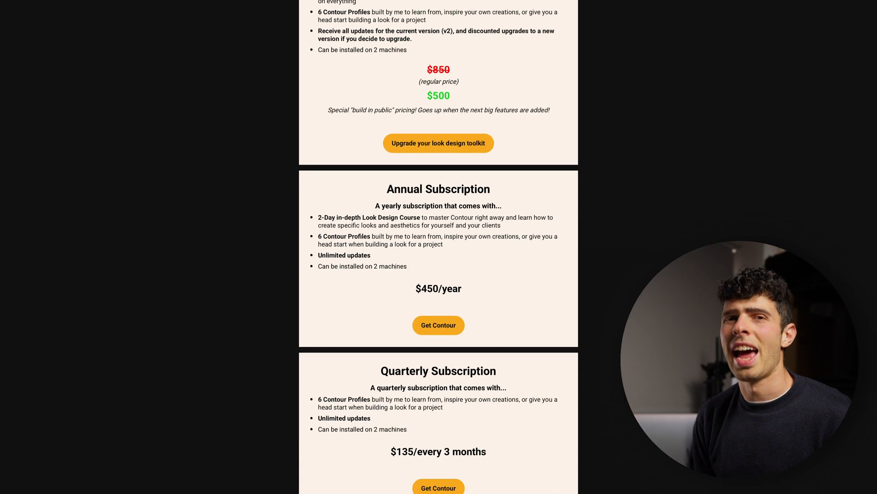
pyautogui.scroll(-3)
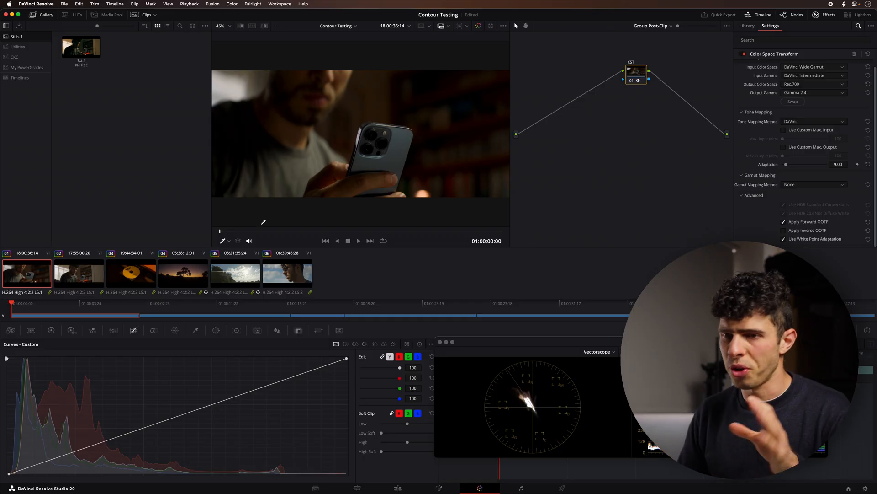
pyautogui.click(235, 274)
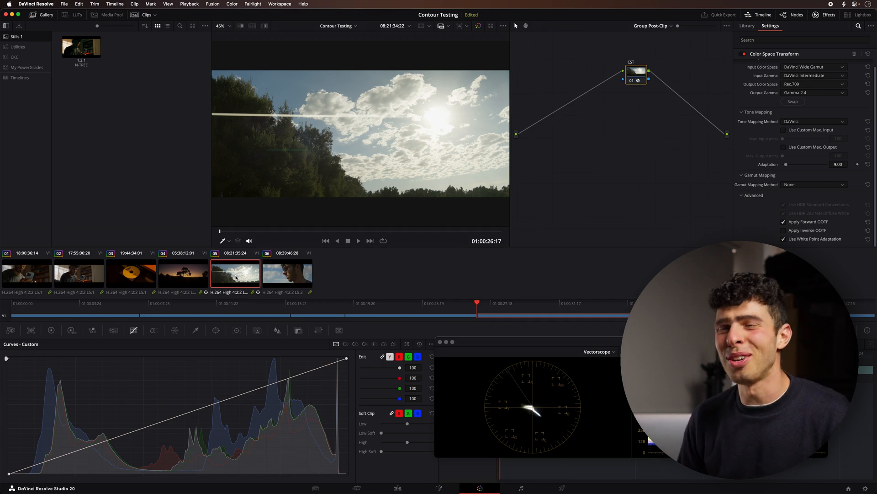
pyautogui.click(27, 273)
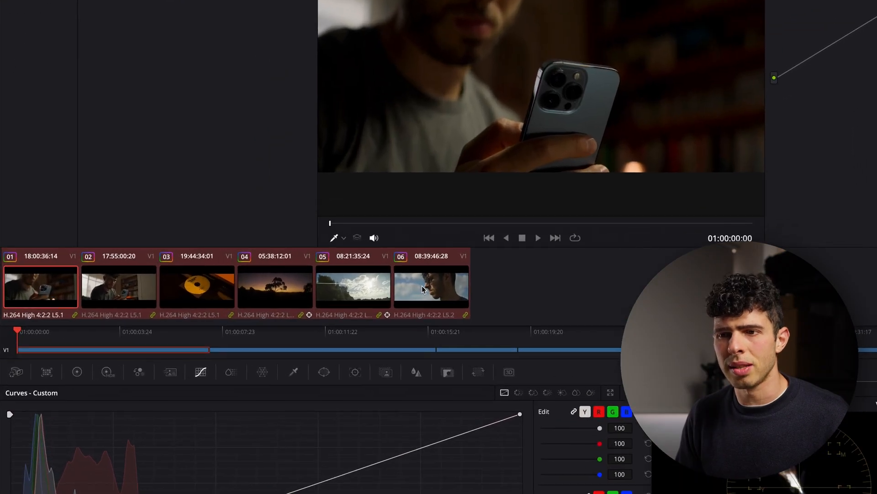
# Confirm the clips sit in the CONTOUR group and label the post-clip output transform CST-OUT
pyautogui.rightClick(431, 287)
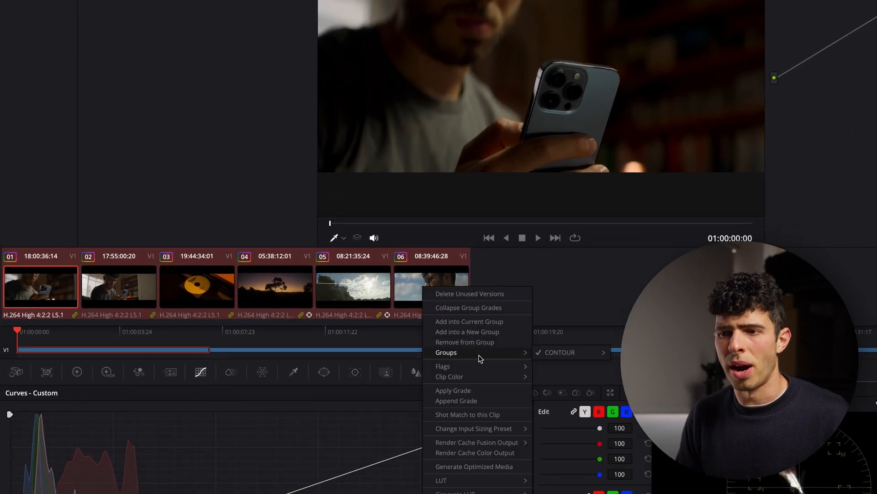
pyautogui.click(599, 314)
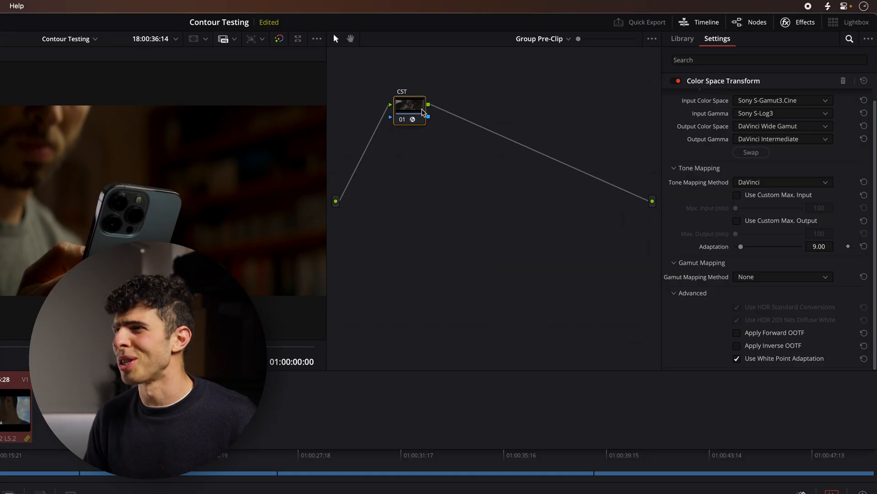
pyautogui.moveTo(410, 108)
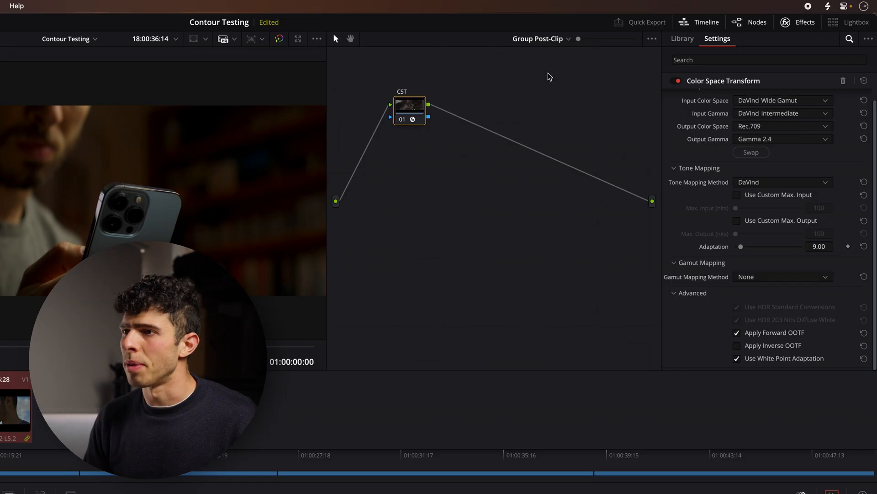
pyautogui.moveTo(408, 109); pyautogui.dragTo(511, 109)
pyautogui.write('-OUT')
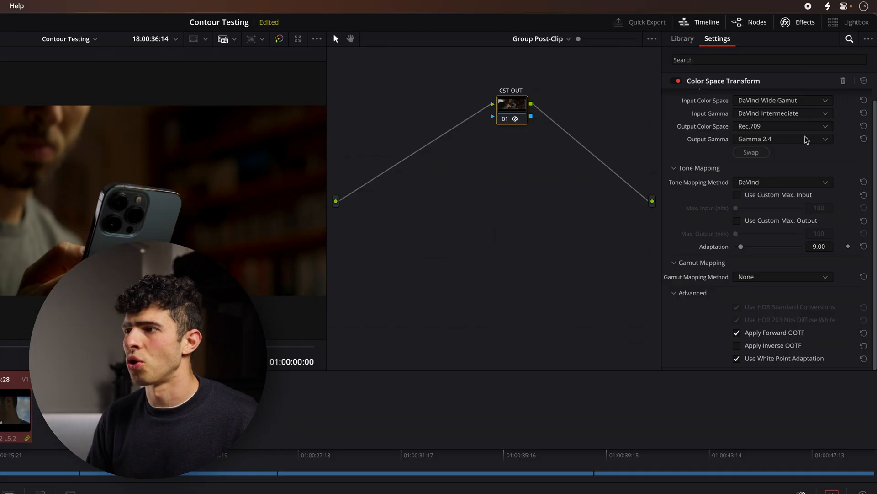
pyautogui.moveTo(838, 144)
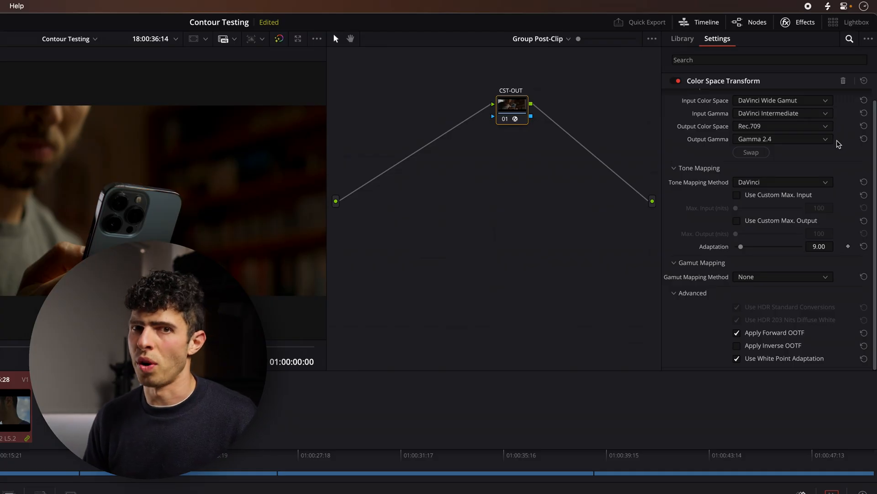
pyautogui.click(541, 39)
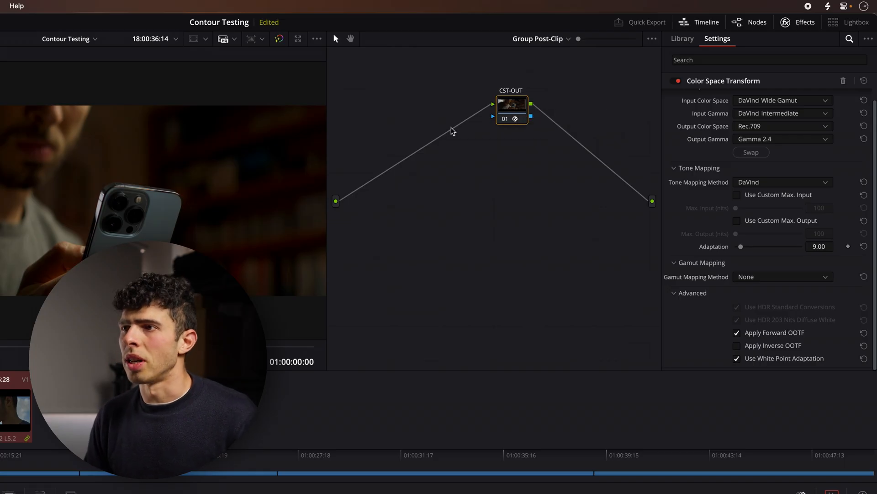
# Add a serial node ahead of CST-OUT and load the Contour 2.1.9 OpenFX effect onto it
pyautogui.click(682, 39)
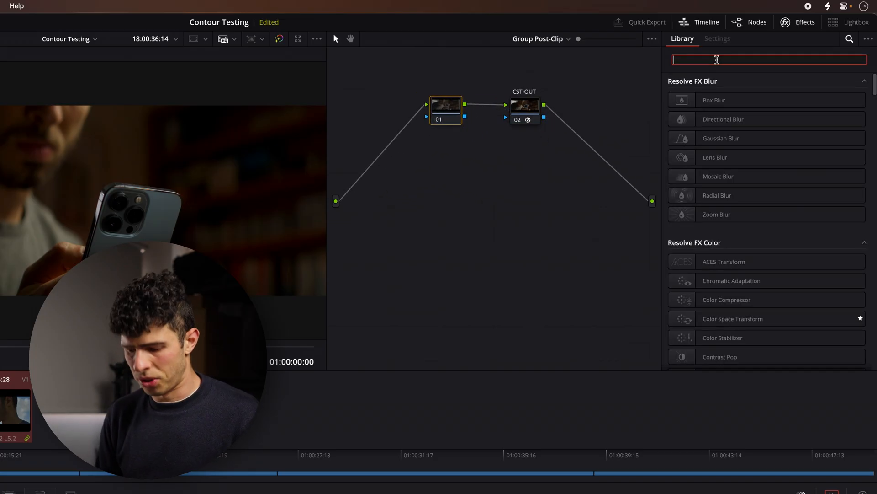
pyautogui.write('contour')
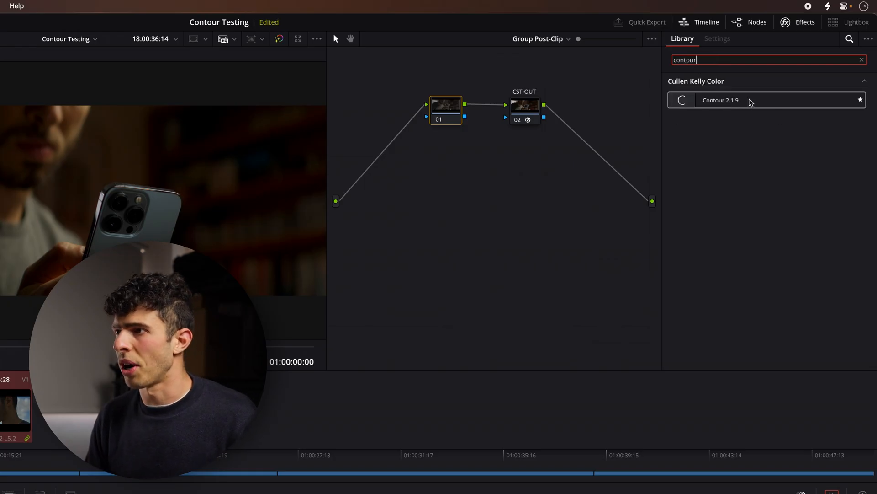
pyautogui.moveTo(782, 101)
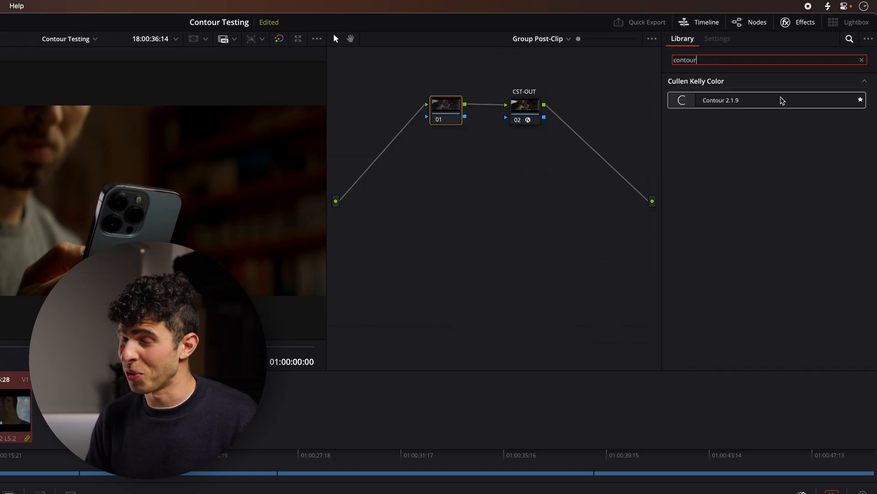
pyautogui.moveTo(721, 100); pyautogui.dragTo(453, 108)
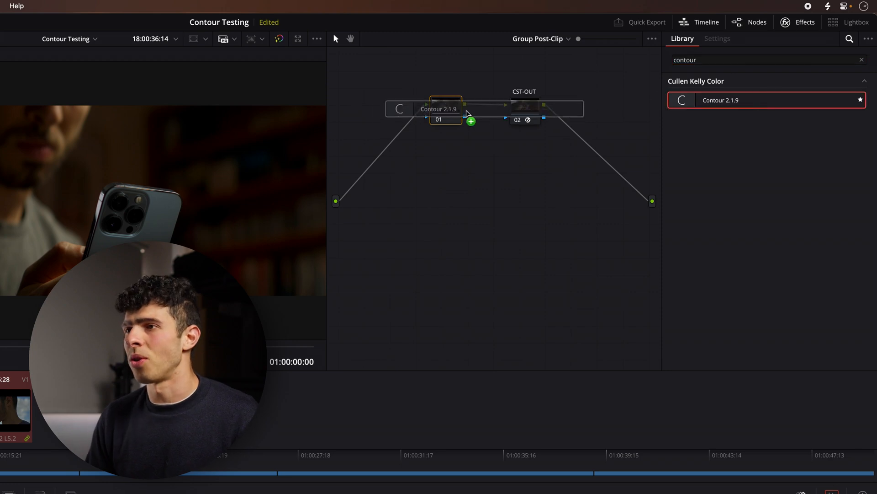
pyautogui.click(717, 38)
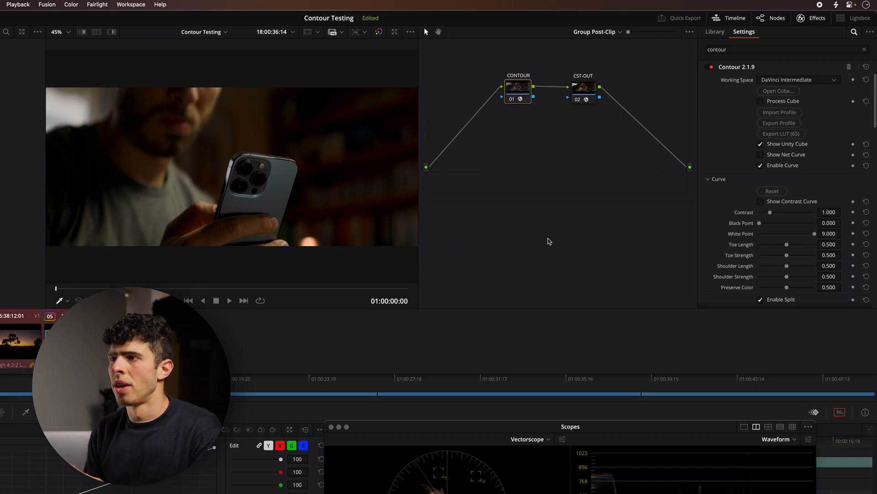
pyautogui.click(799, 79)
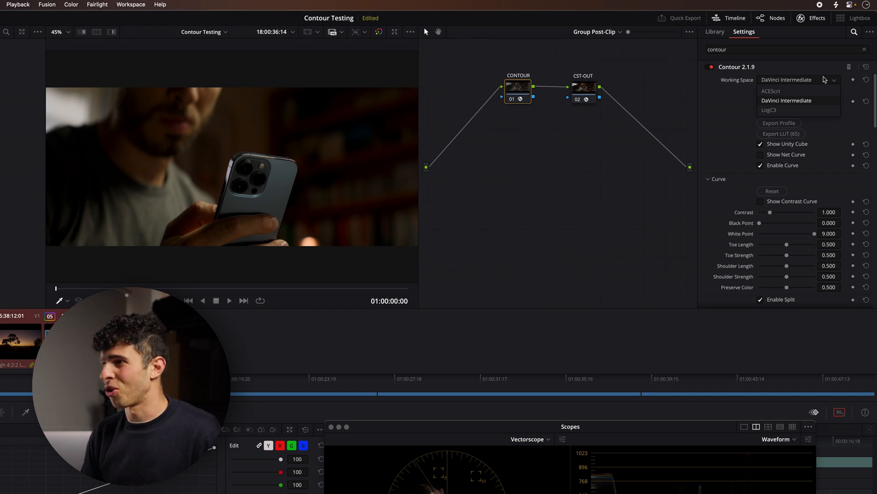
pyautogui.click(797, 101)
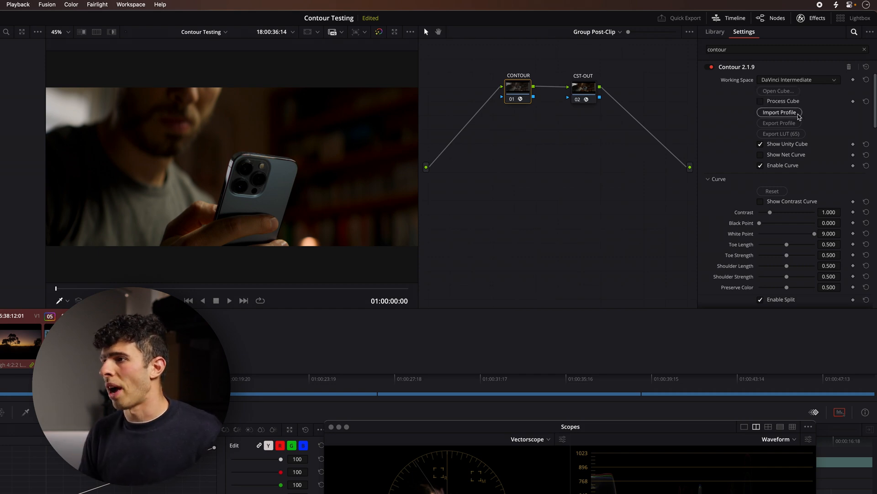
pyautogui.click(779, 111)
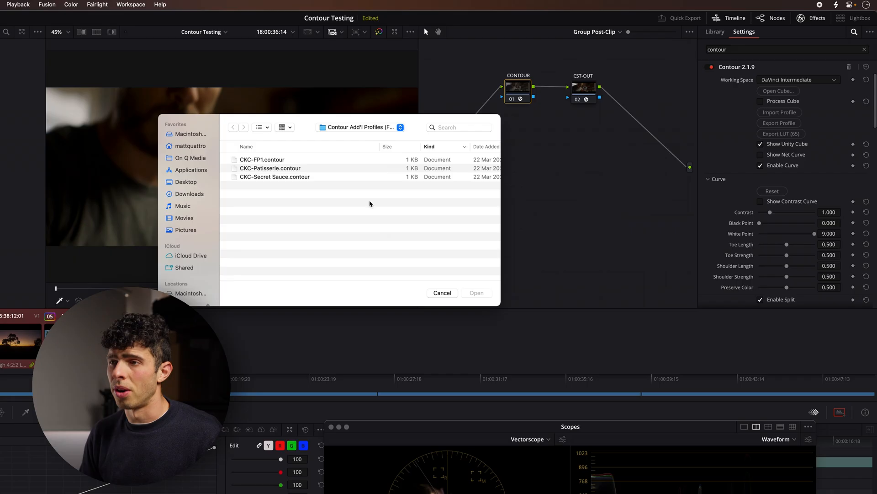
pyautogui.moveTo(385, 228)
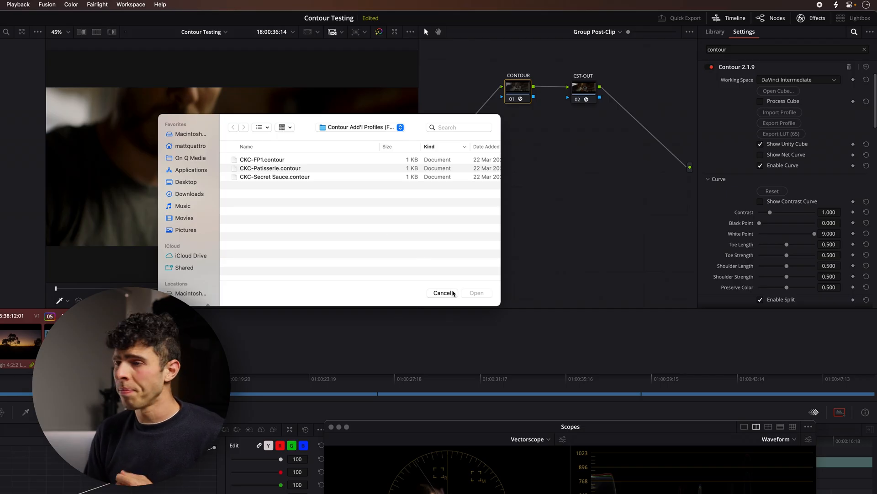
pyautogui.click(443, 292)
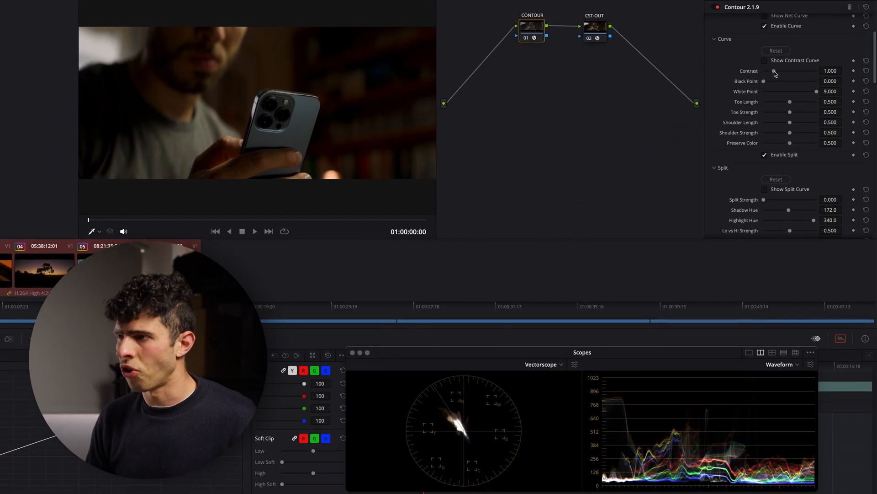
# Test Contour contrast and split strength, returning contrast to 1.000
pyautogui.moveTo(774, 72); pyautogui.dragTo(789, 71)
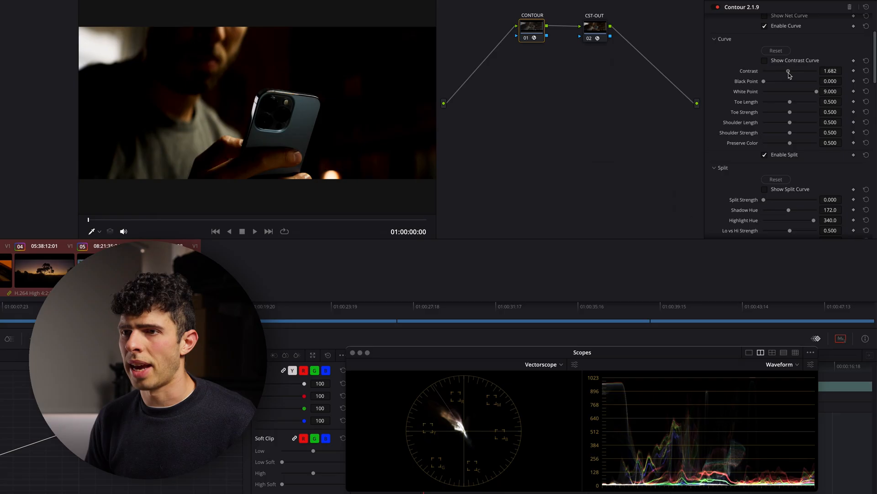
pyautogui.moveTo(788, 71); pyautogui.dragTo(780, 71)
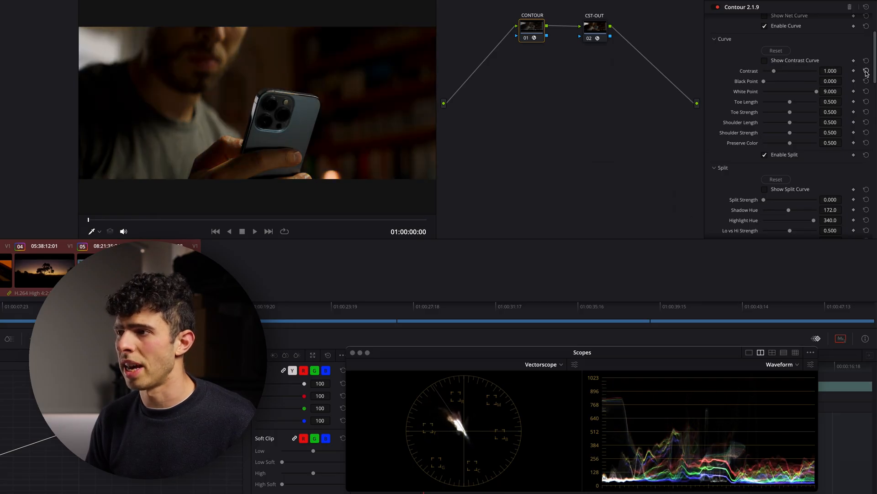
pyautogui.scroll(-3)
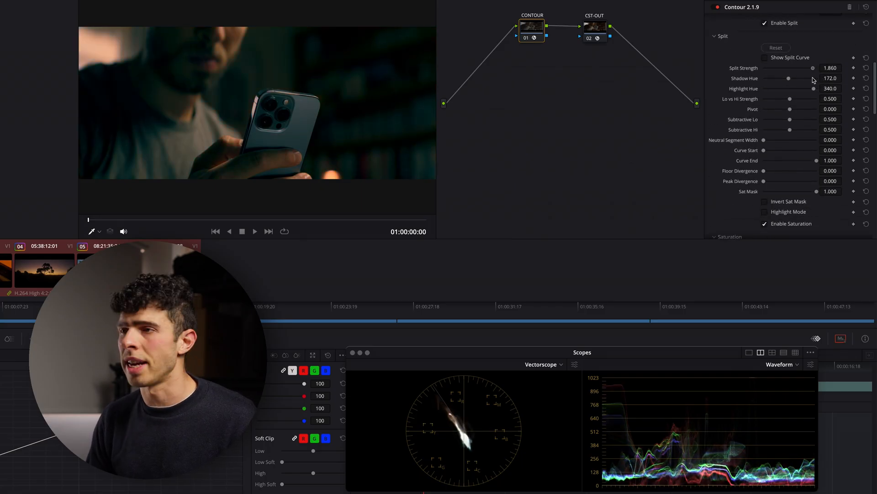
pyautogui.moveTo(816, 68); pyautogui.dragTo(802, 67)
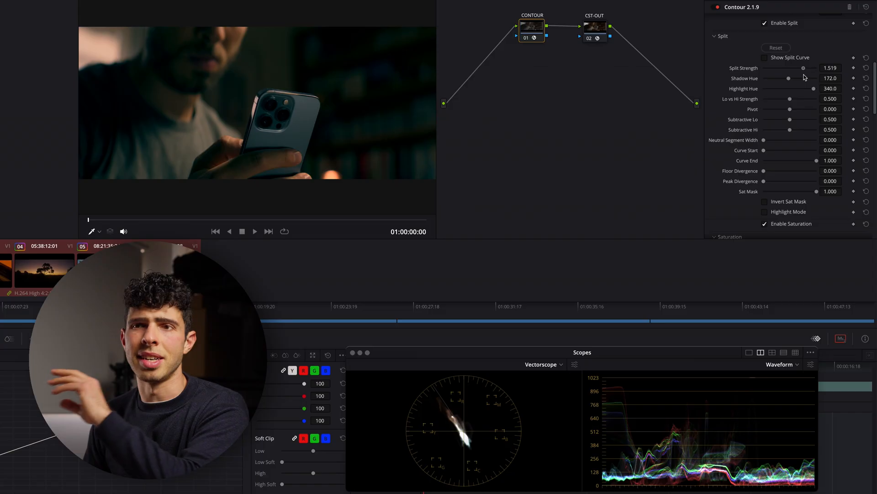
pyautogui.moveTo(804, 68); pyautogui.dragTo(761, 67)
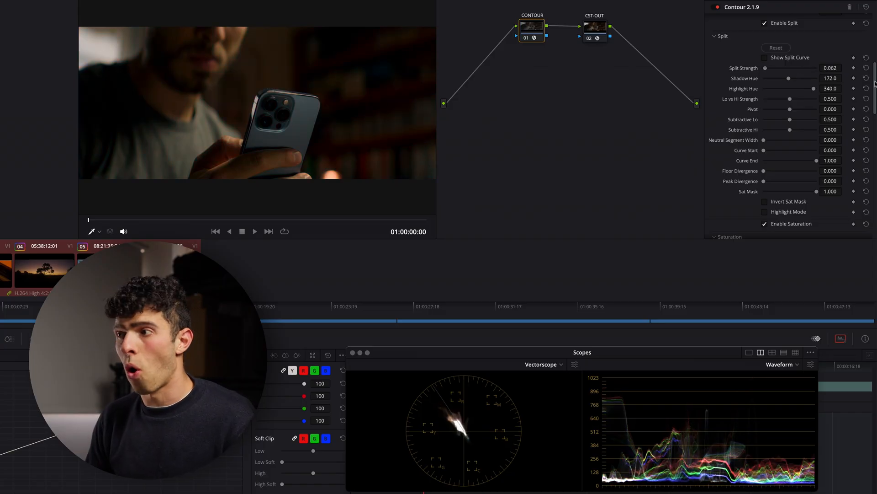
# Test mid and master saturation strengths, return them to 1.000, and set Split Saturation Strength to 2.000
pyautogui.scroll(-3)
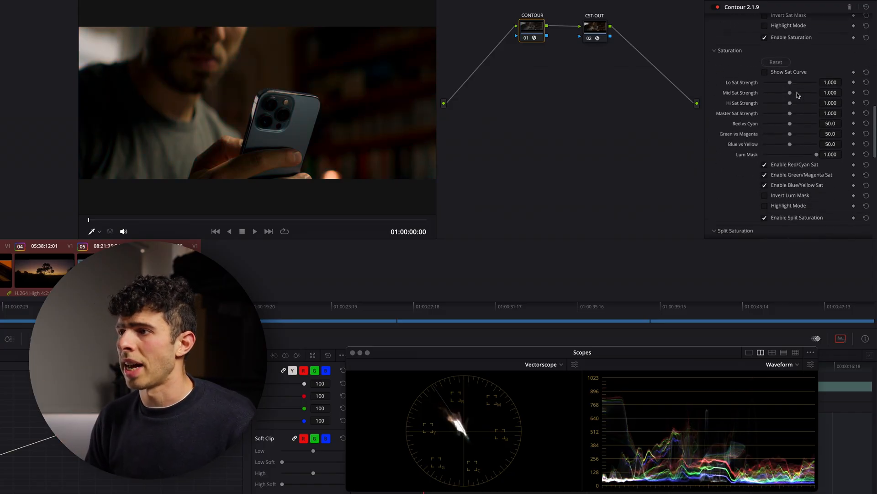
pyautogui.moveTo(789, 82); pyautogui.dragTo(808, 83)
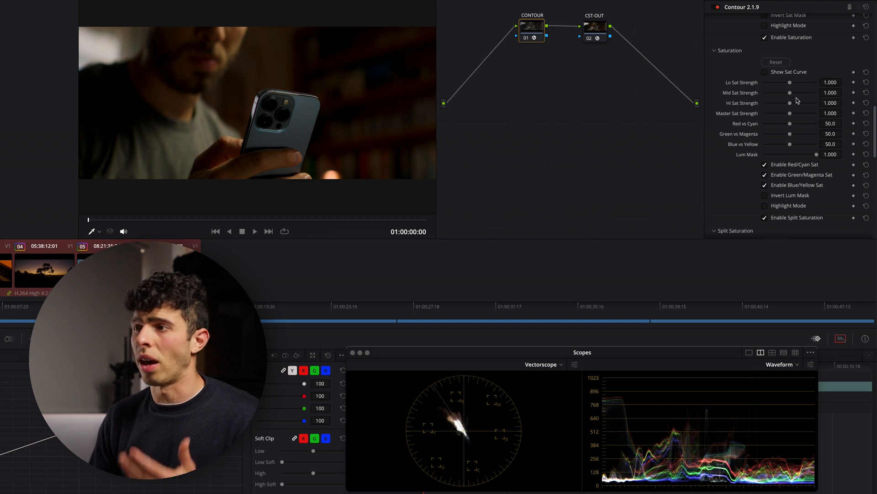
pyautogui.moveTo(790, 93); pyautogui.dragTo(809, 93)
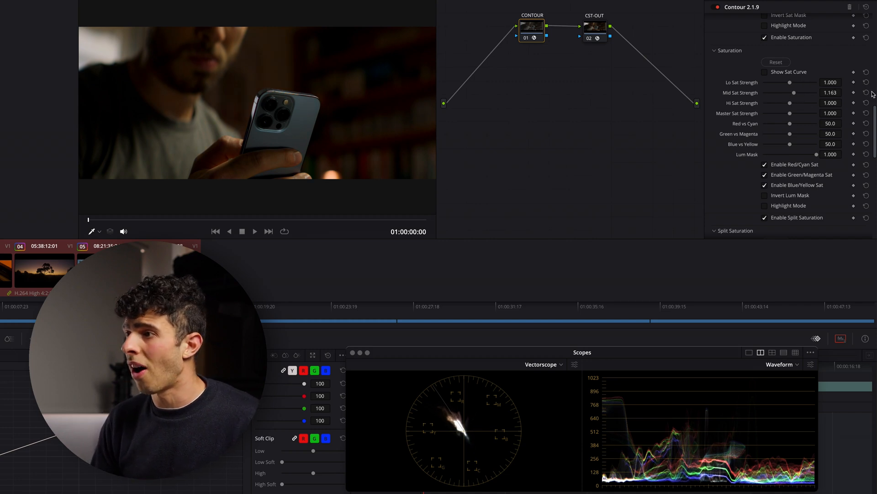
pyautogui.moveTo(789, 113); pyautogui.dragTo(809, 113)
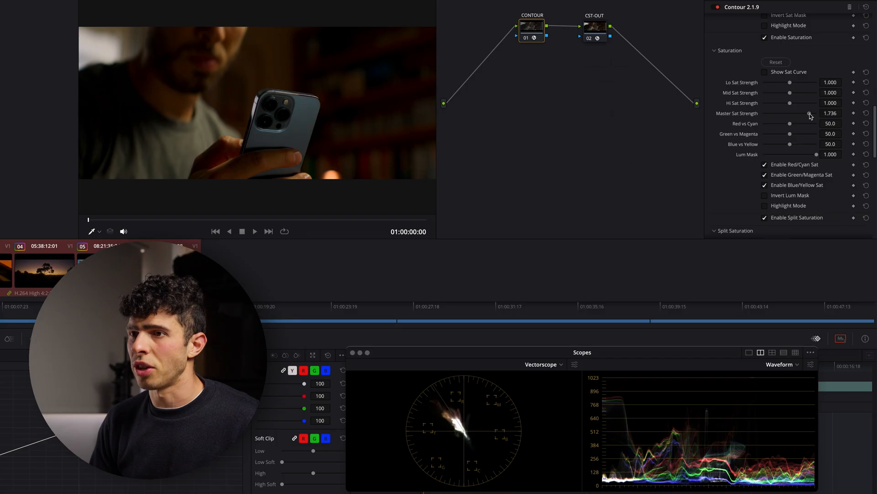
pyautogui.moveTo(810, 114); pyautogui.dragTo(794, 114)
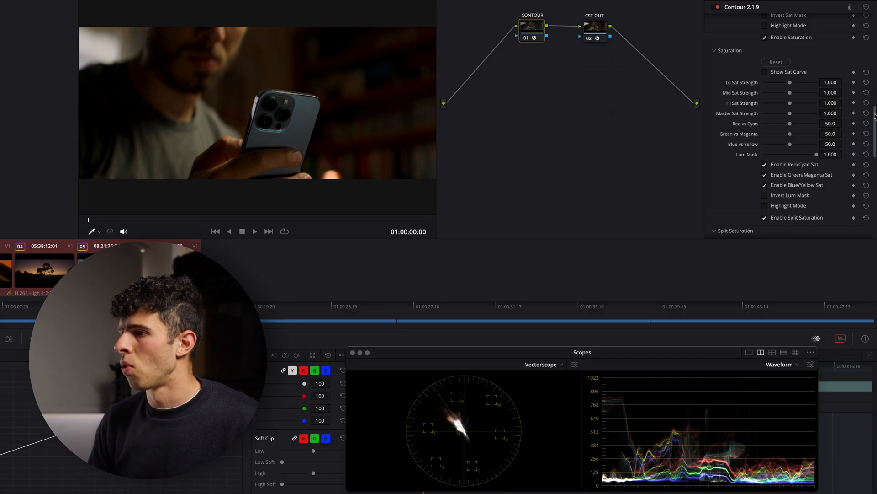
pyautogui.scroll(-3)
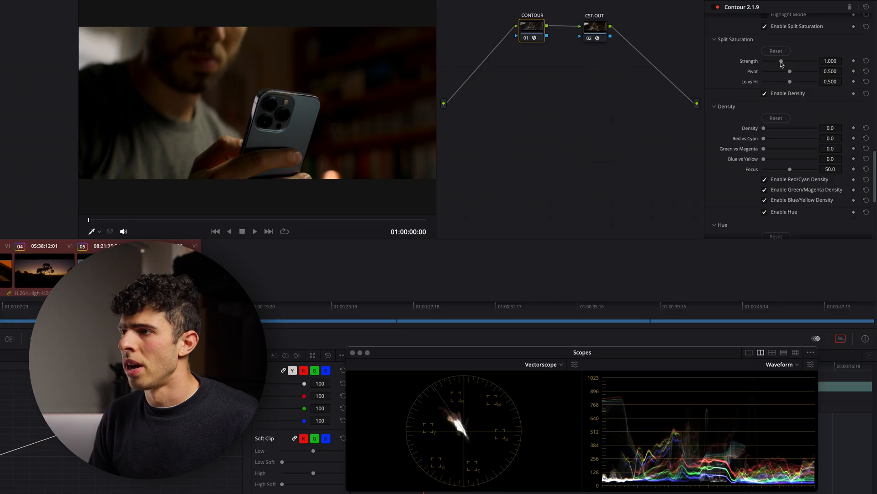
pyautogui.moveTo(781, 61); pyautogui.dragTo(793, 62)
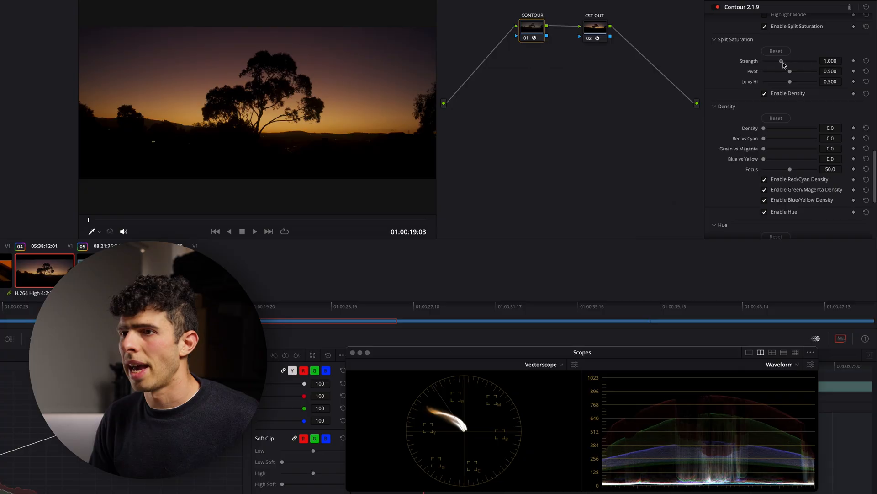
pyautogui.moveTo(782, 60); pyautogui.dragTo(817, 60)
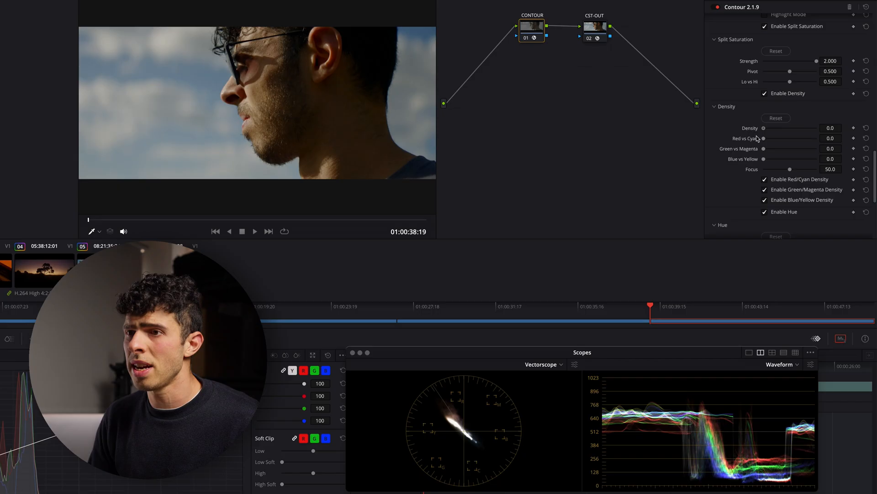
# Set Density to 100 and, after trying several Focus values, leave Focus at 0
pyautogui.moveTo(764, 128); pyautogui.dragTo(816, 128)
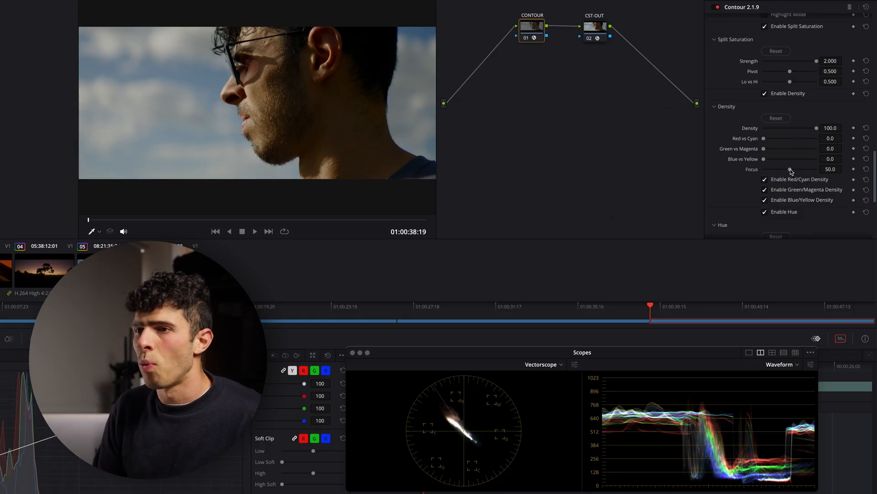
pyautogui.moveTo(817, 169); pyautogui.dragTo(765, 170)
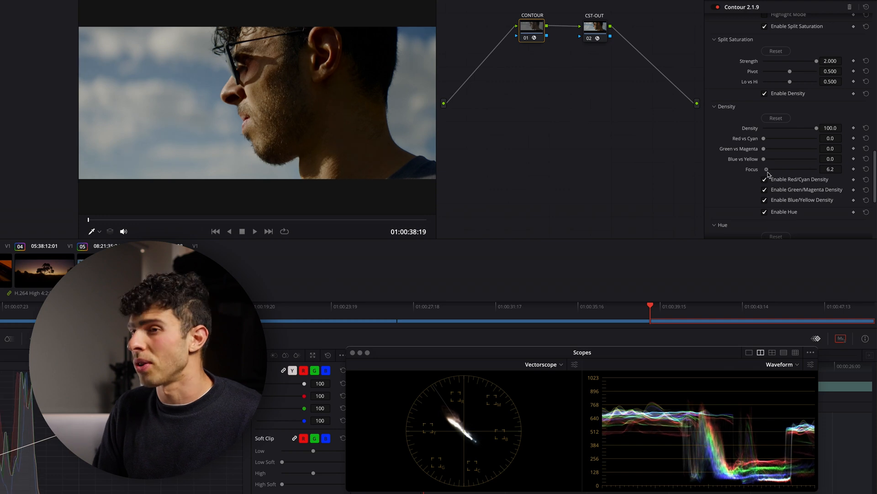
pyautogui.moveTo(767, 170); pyautogui.dragTo(797, 169)
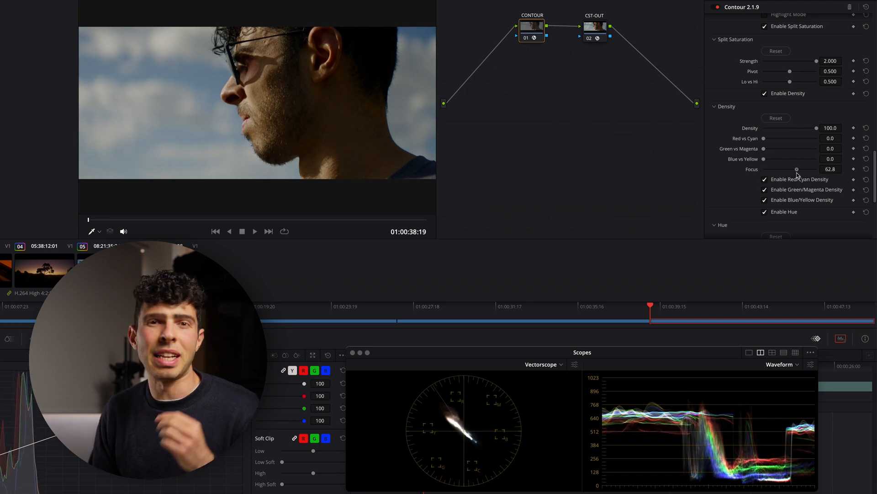
pyautogui.moveTo(797, 169); pyautogui.dragTo(767, 169)
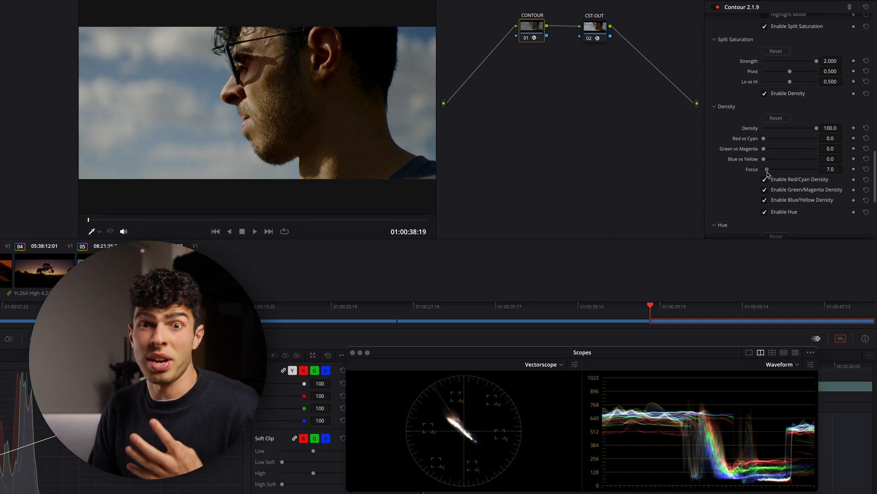
pyautogui.moveTo(766, 169); pyautogui.dragTo(797, 169)
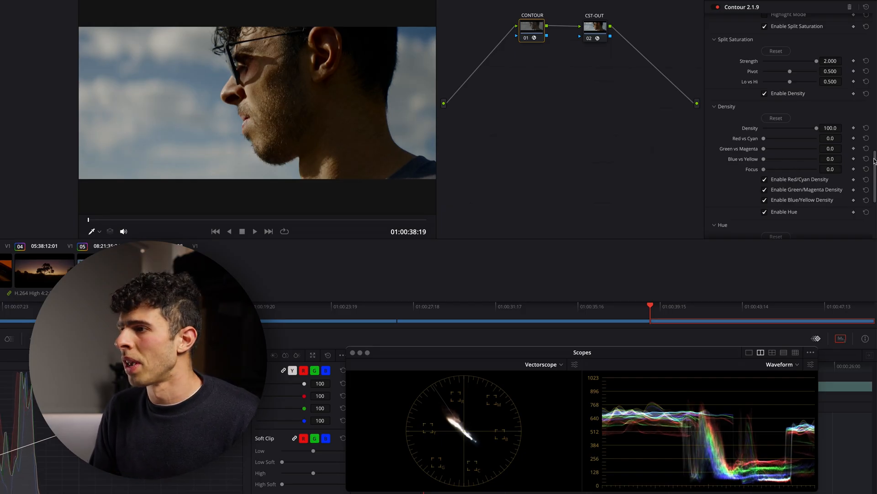
# Shift the Red hue to 0.364 and the Blue hue to -0.783
pyautogui.scroll(-3)
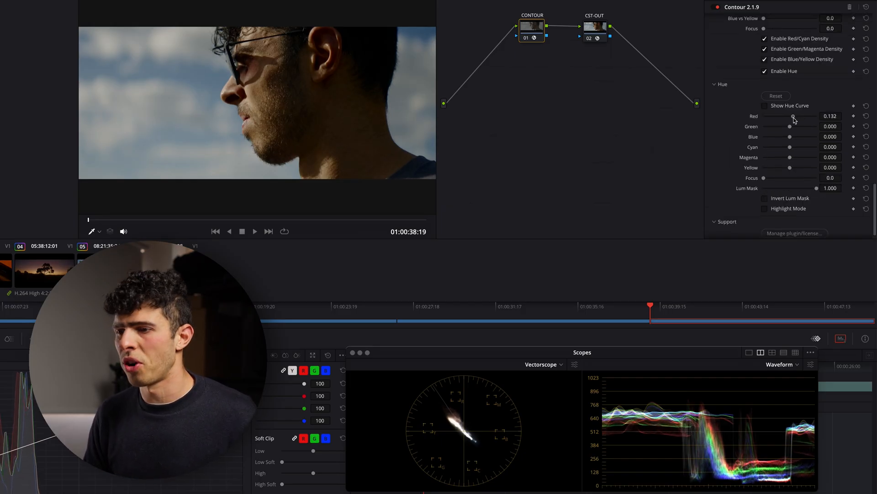
pyautogui.moveTo(793, 116); pyautogui.dragTo(799, 116)
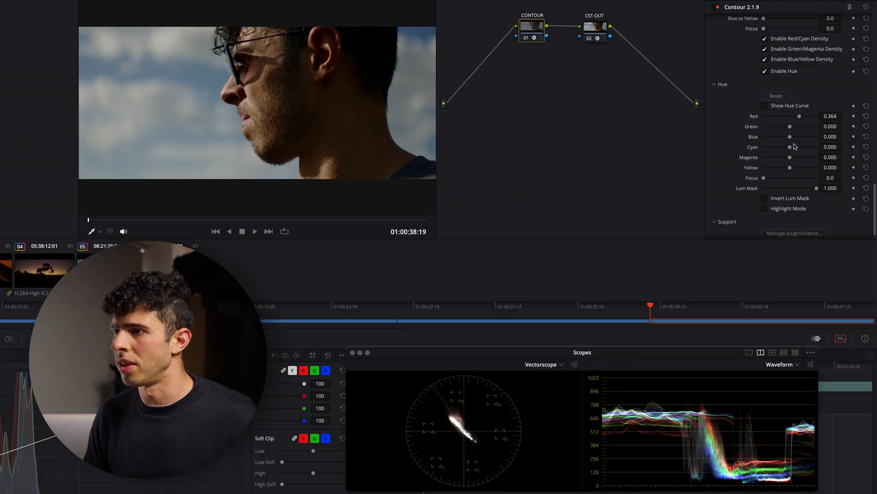
pyautogui.moveTo(789, 136); pyautogui.dragTo(789, 136)
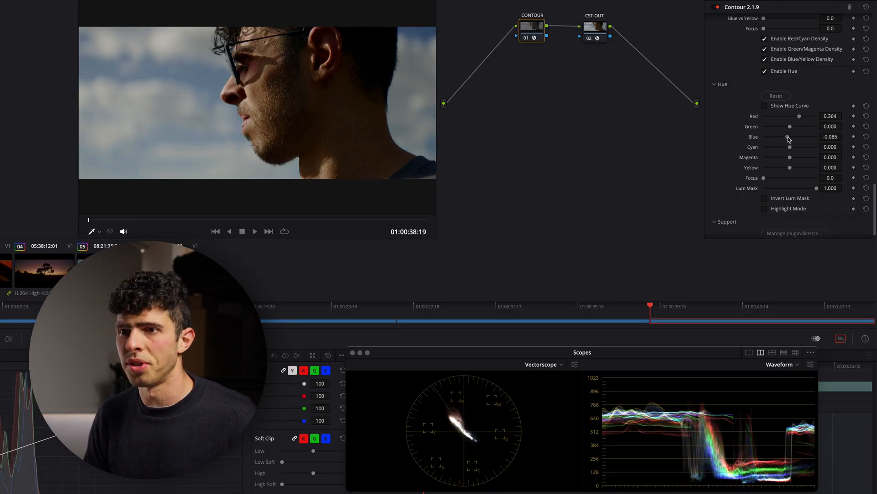
pyautogui.moveTo(790, 136); pyautogui.dragTo(769, 136)
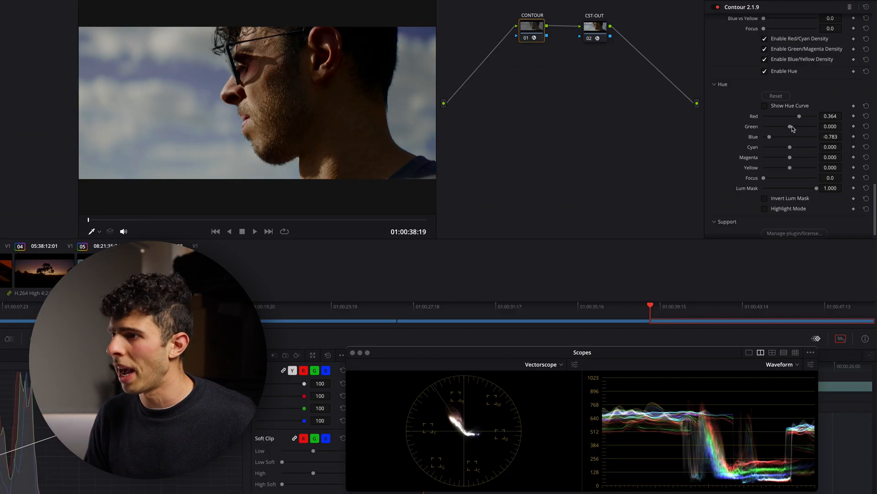
pyautogui.moveTo(799, 116); pyautogui.dragTo(797, 116)
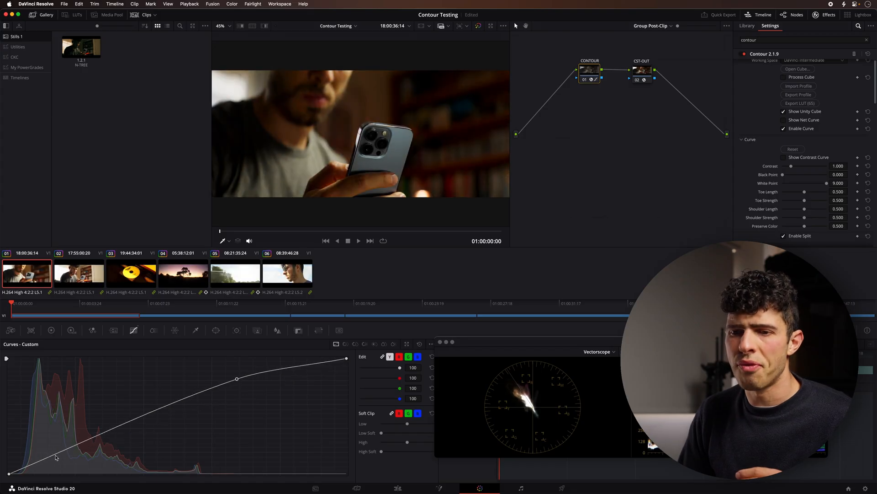
# Overlay the contrast curve, raise Contrast to 1.353 and test lifting the black point
pyautogui.moveTo(56, 457); pyautogui.dragTo(106, 448)
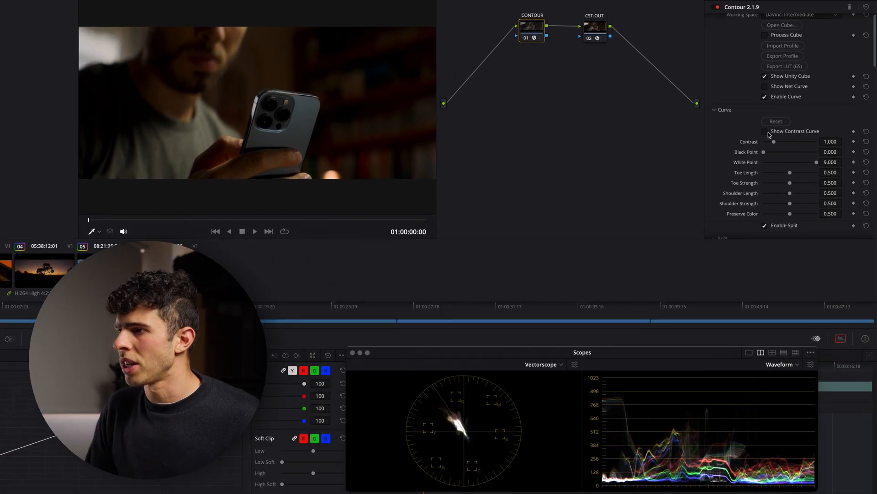
pyautogui.click(765, 131)
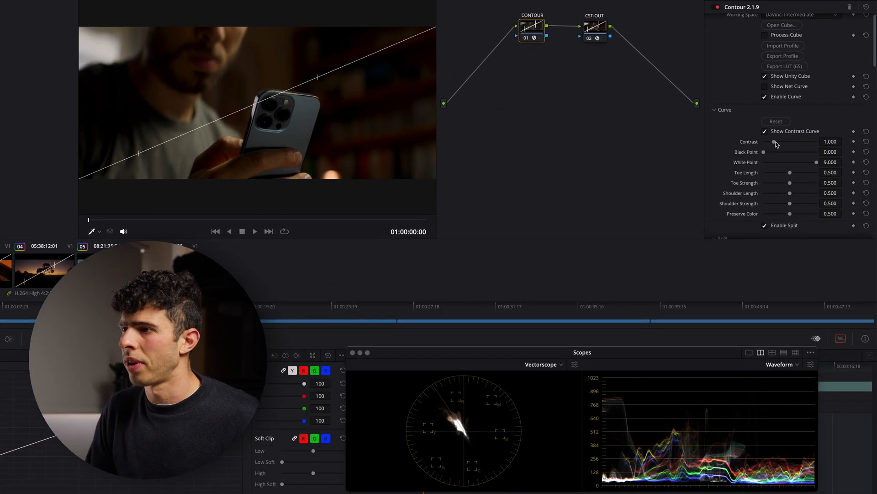
pyautogui.moveTo(774, 142); pyautogui.dragTo(782, 141)
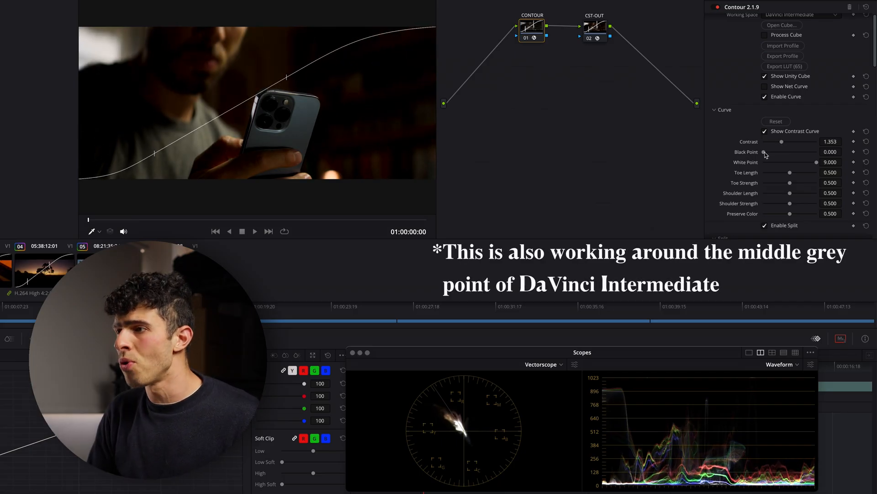
pyautogui.moveTo(766, 152); pyautogui.dragTo(806, 152)
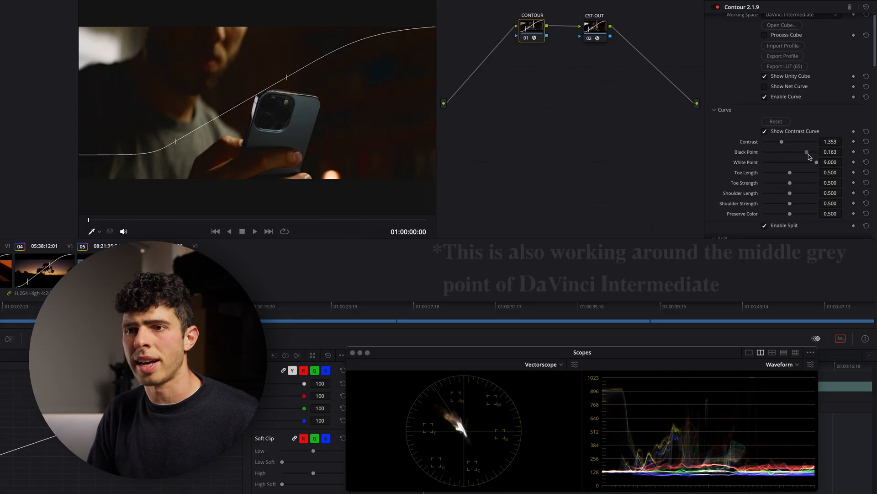
pyautogui.moveTo(806, 152); pyautogui.dragTo(763, 152)
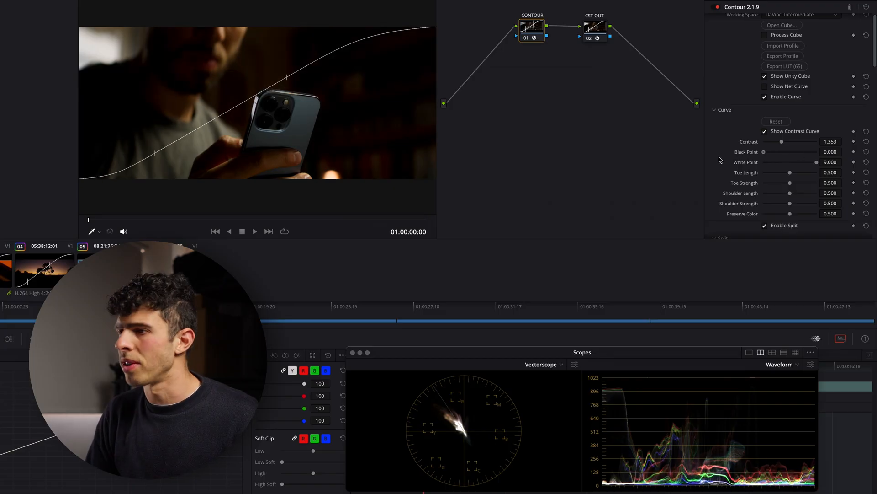
# Set Toe Length 1.000, Toe Strength 0.605 and Preserve Color 0.000
pyautogui.moveTo(790, 173); pyautogui.dragTo(776, 172)
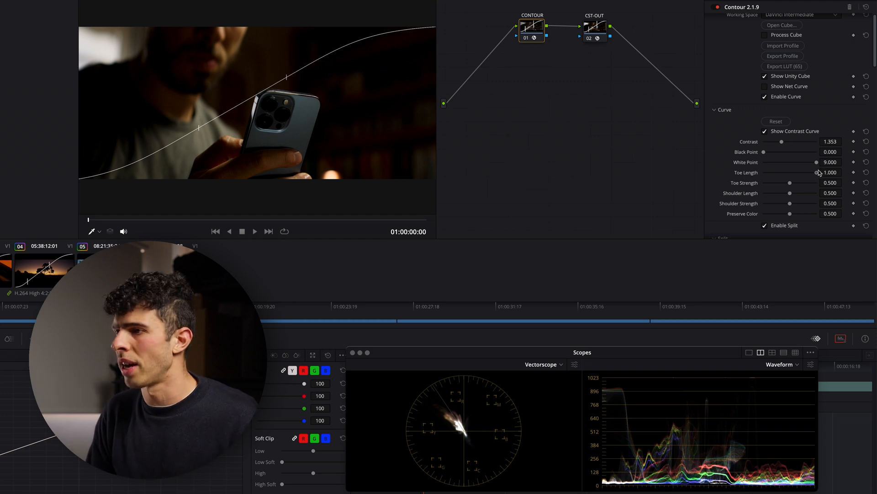
pyautogui.moveTo(789, 183); pyautogui.dragTo(803, 182)
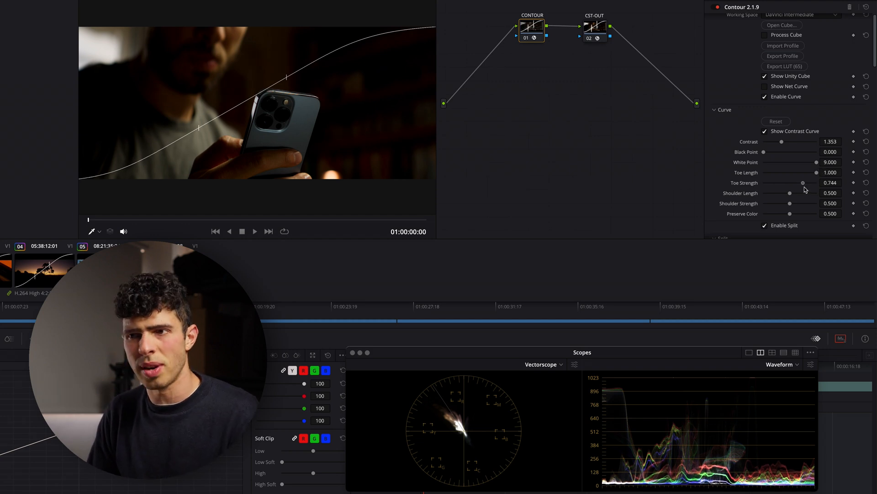
pyautogui.moveTo(803, 183); pyautogui.dragTo(796, 183)
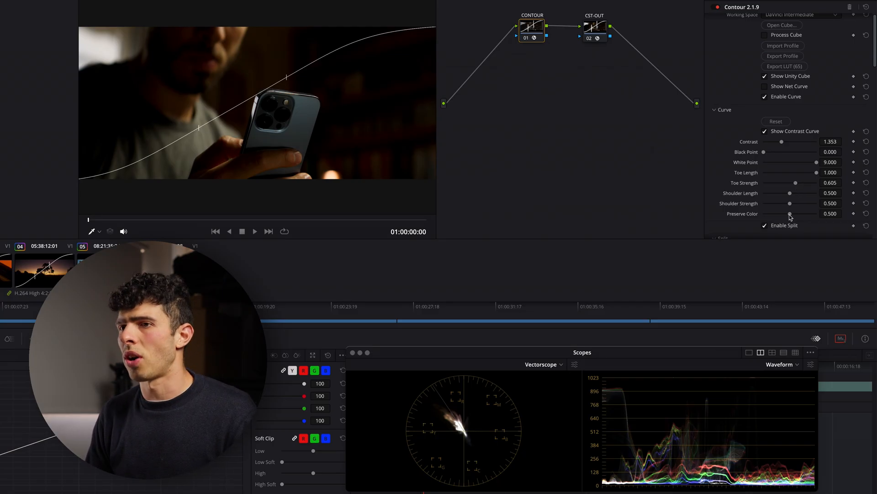
pyautogui.moveTo(788, 213); pyautogui.dragTo(815, 213)
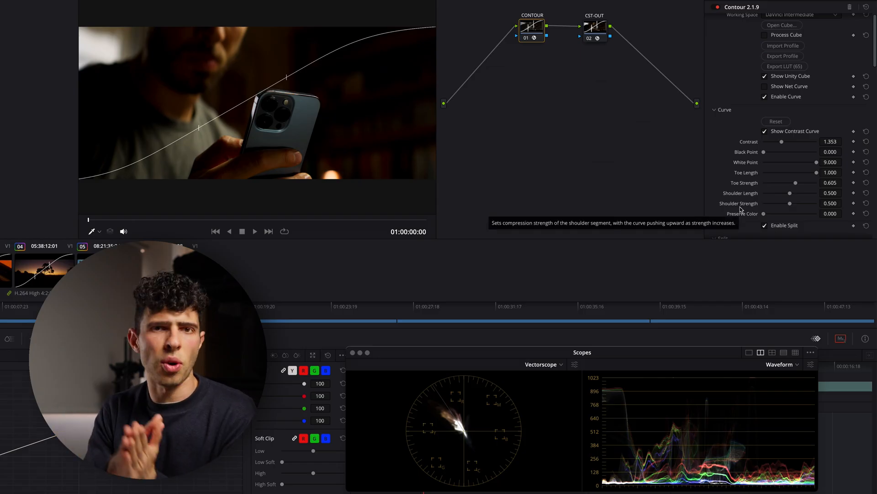
pyautogui.scroll(-3)
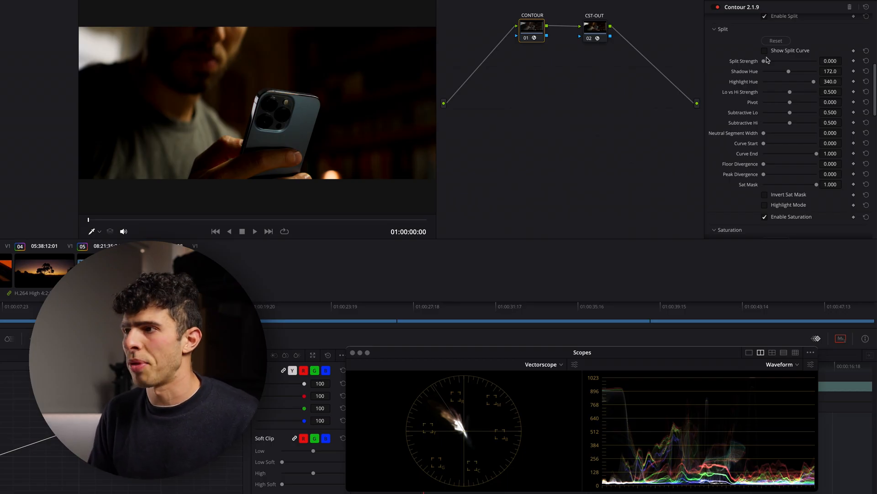
# Show the split curve and set Split Strength 1.442, Shadow Hue 114.4 and Highlight Hue 290.2
pyautogui.click(765, 51)
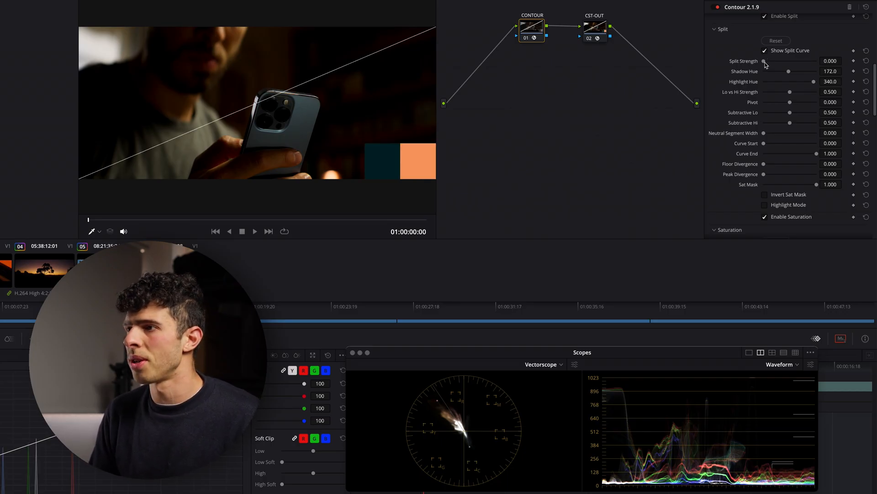
pyautogui.moveTo(764, 60); pyautogui.dragTo(813, 60)
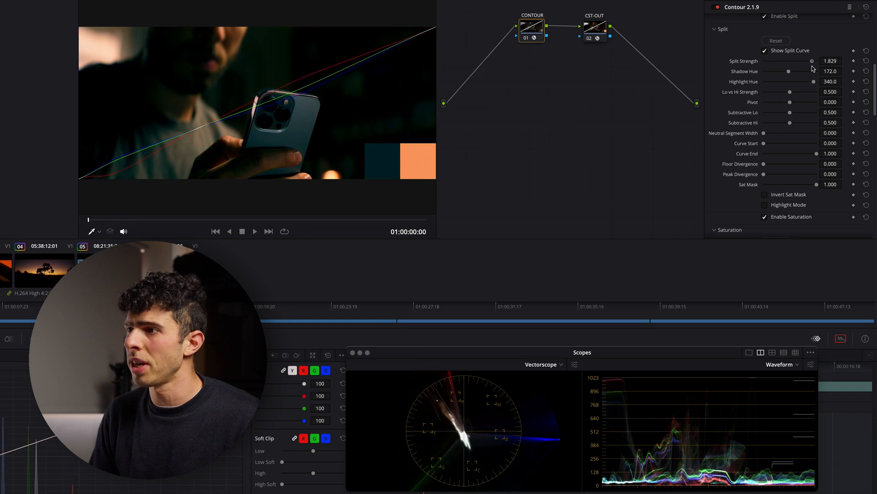
pyautogui.moveTo(818, 60); pyautogui.dragTo(805, 61)
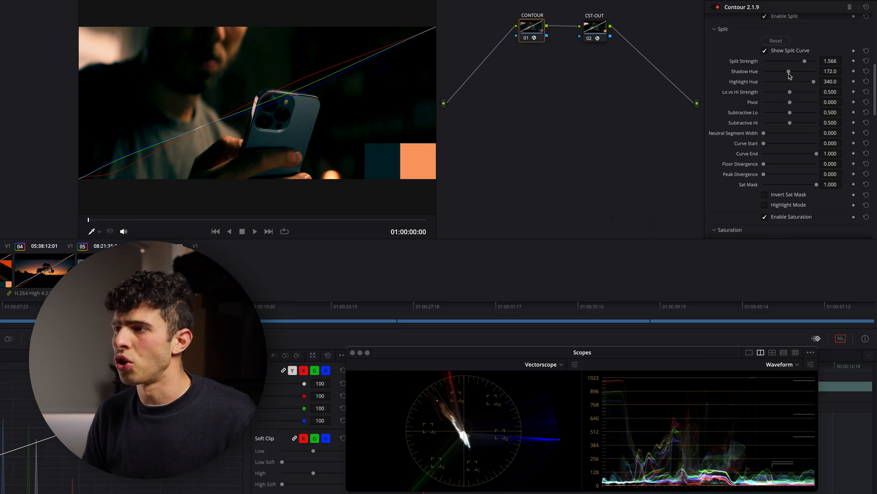
pyautogui.moveTo(789, 71); pyautogui.dragTo(794, 72)
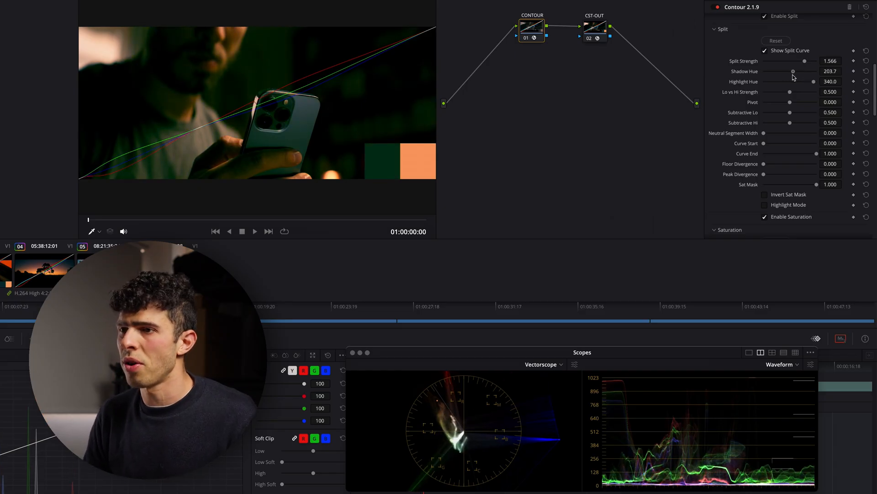
pyautogui.moveTo(793, 71); pyautogui.dragTo(778, 72)
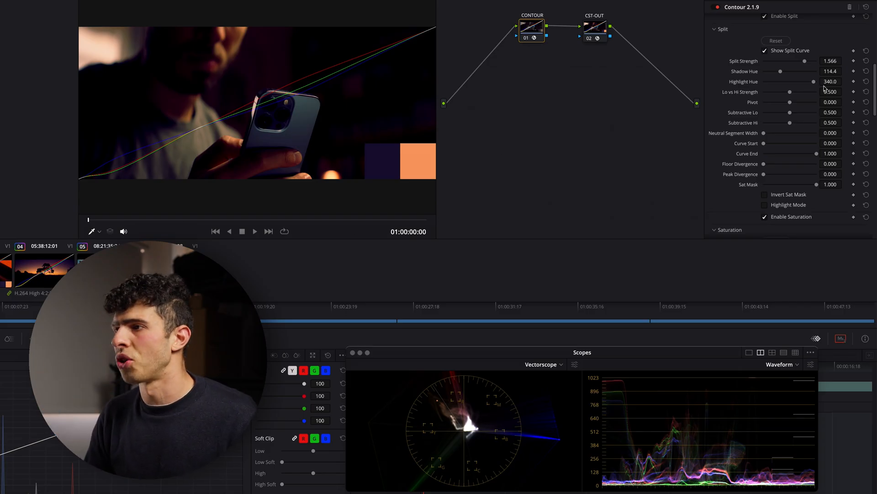
pyautogui.moveTo(813, 81); pyautogui.dragTo(807, 82)
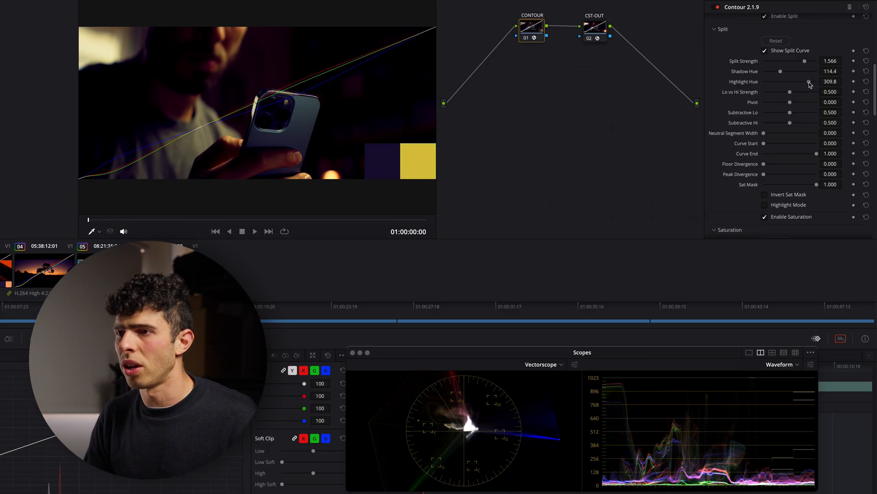
pyautogui.moveTo(809, 81); pyautogui.dragTo(790, 81)
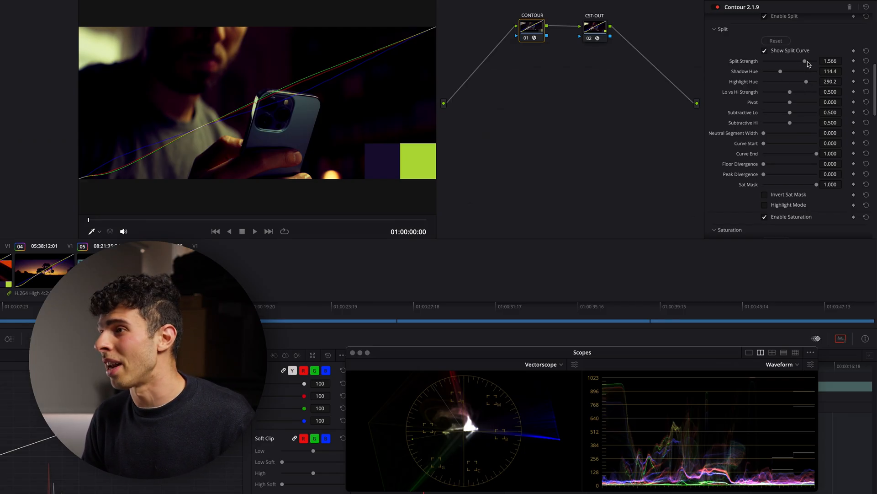
pyautogui.moveTo(804, 62); pyautogui.dragTo(801, 62)
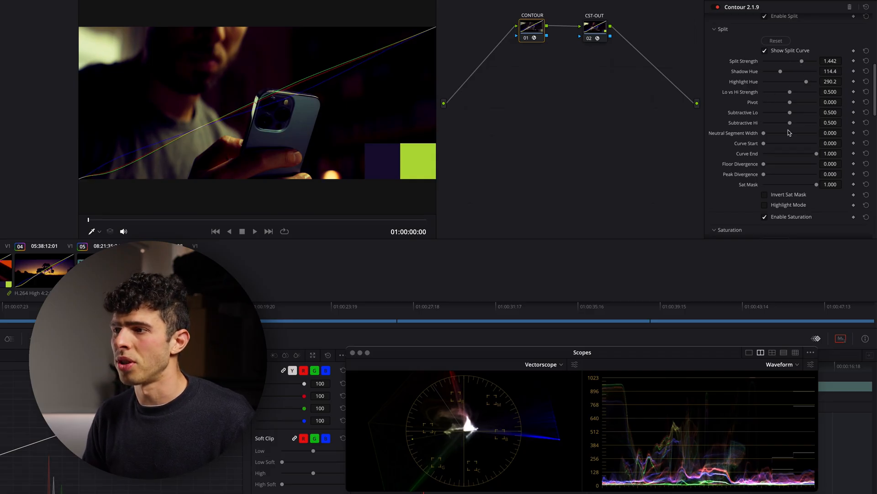
# Test the neutral segment width and settle it at 0.752
pyautogui.moveTo(764, 133); pyautogui.dragTo(806, 133)
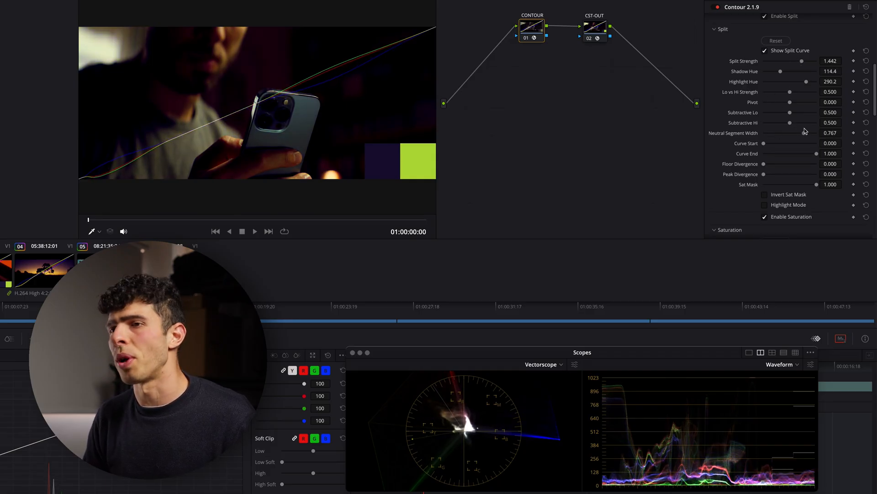
pyautogui.moveTo(804, 132); pyautogui.dragTo(809, 132)
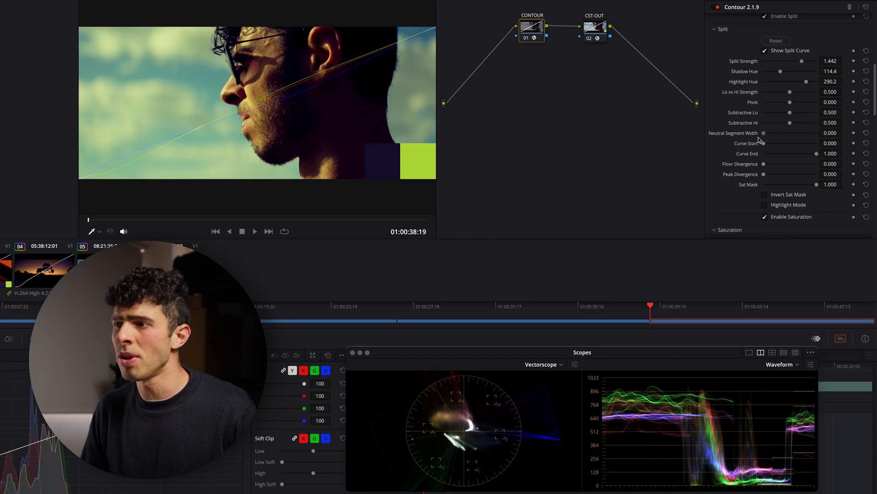
pyautogui.moveTo(764, 133); pyautogui.dragTo(801, 133)
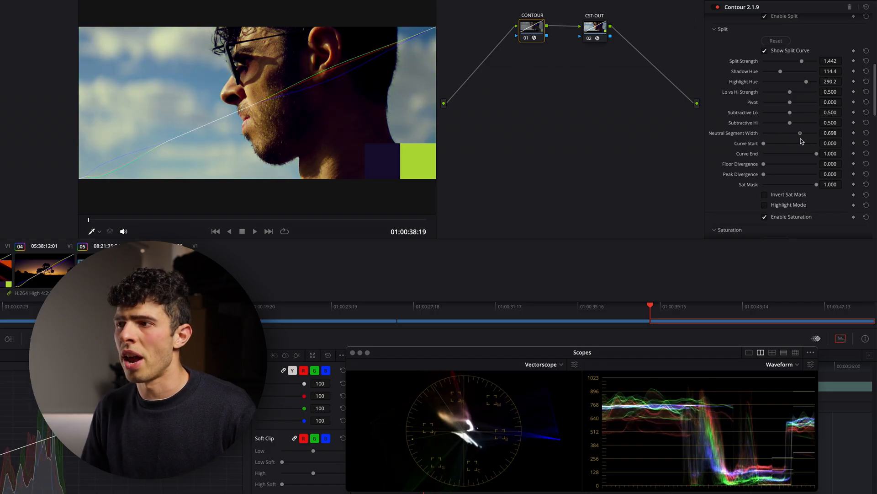
pyautogui.moveTo(800, 133); pyautogui.dragTo(807, 133)
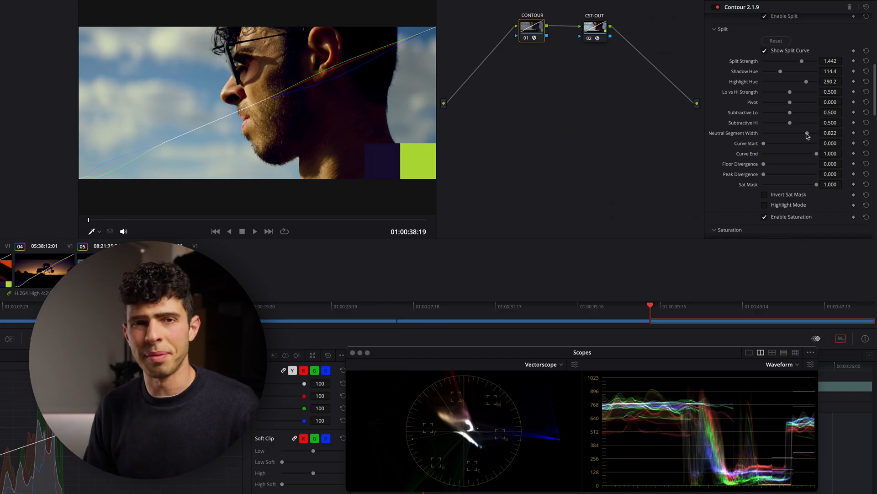
pyautogui.moveTo(807, 132); pyautogui.dragTo(804, 133)
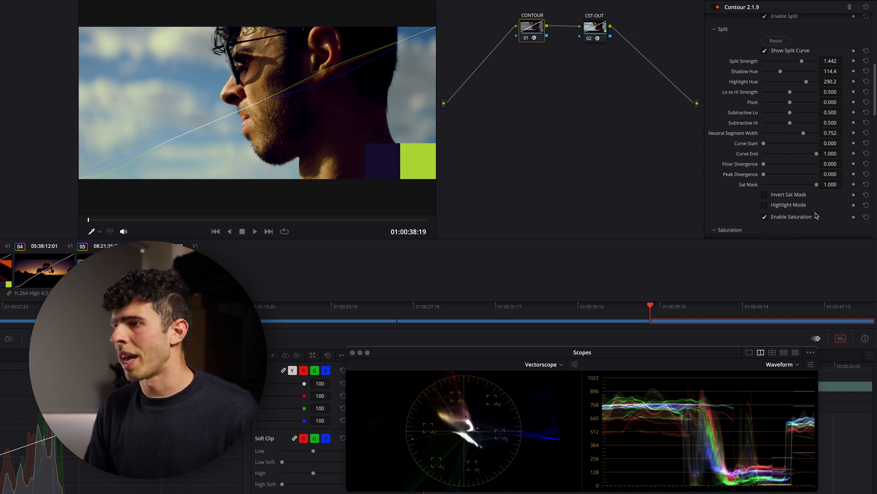
# Using Highlight Mode as a preview, set Sat Mask to 0.000 and invert the saturation mask
pyautogui.click(764, 205)
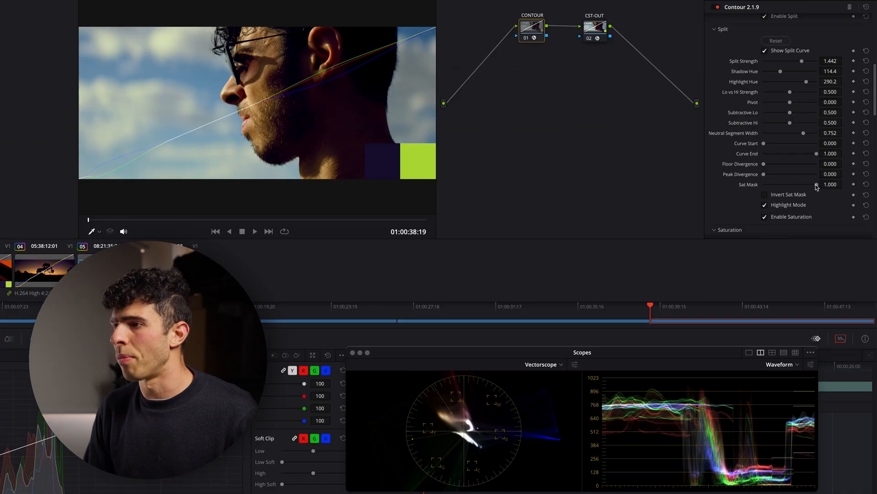
pyautogui.moveTo(814, 183); pyautogui.dragTo(769, 184)
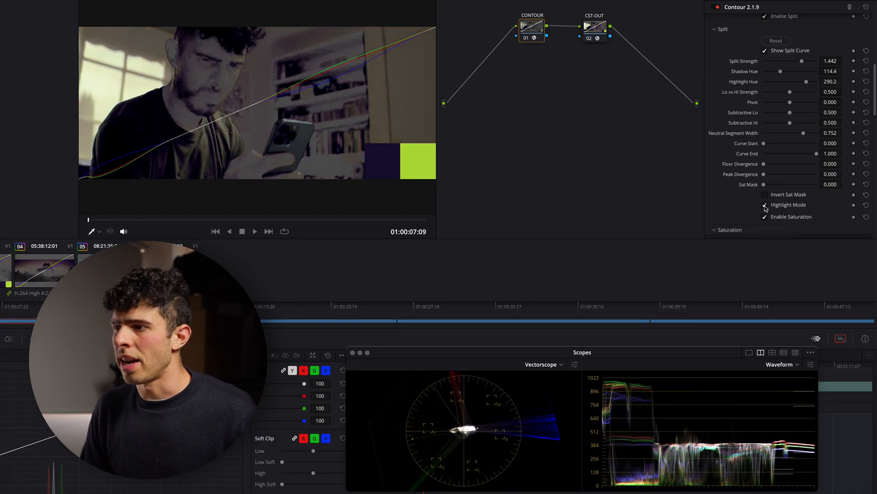
pyautogui.click(765, 193)
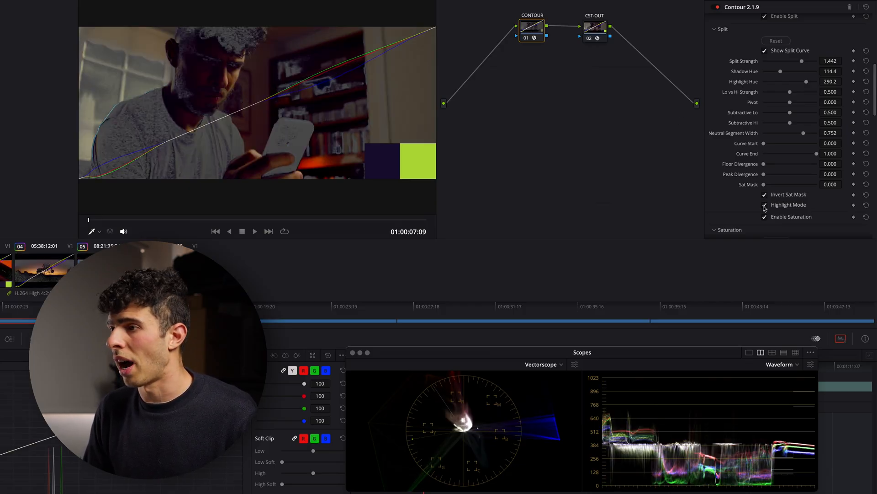
pyautogui.click(764, 204)
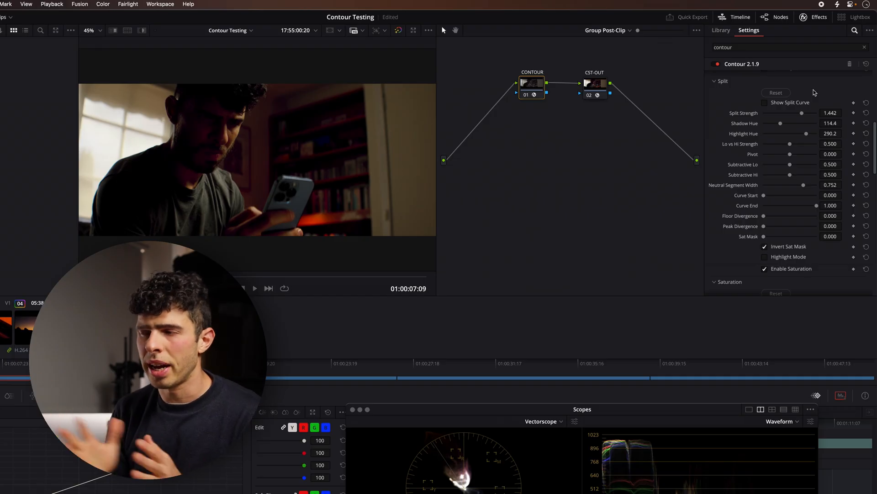
pyautogui.moveTo(614, 67)
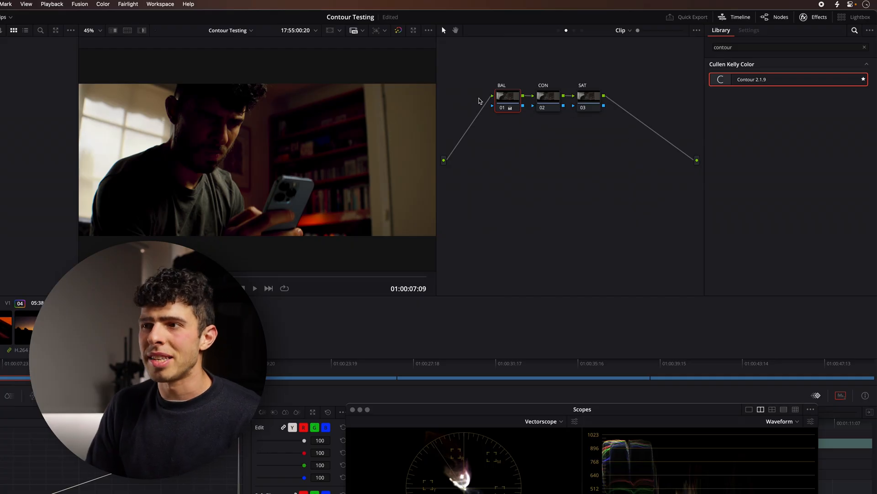
pyautogui.moveTo(549, 109)
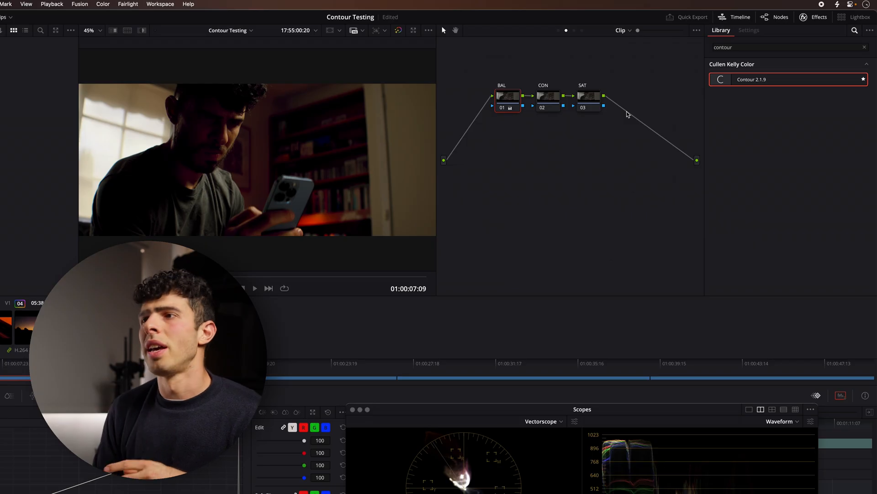
# In the group post-clip graph, raise the inverted Sat Mask to about 0.031 with preview off afterwards
pyautogui.click(620, 30)
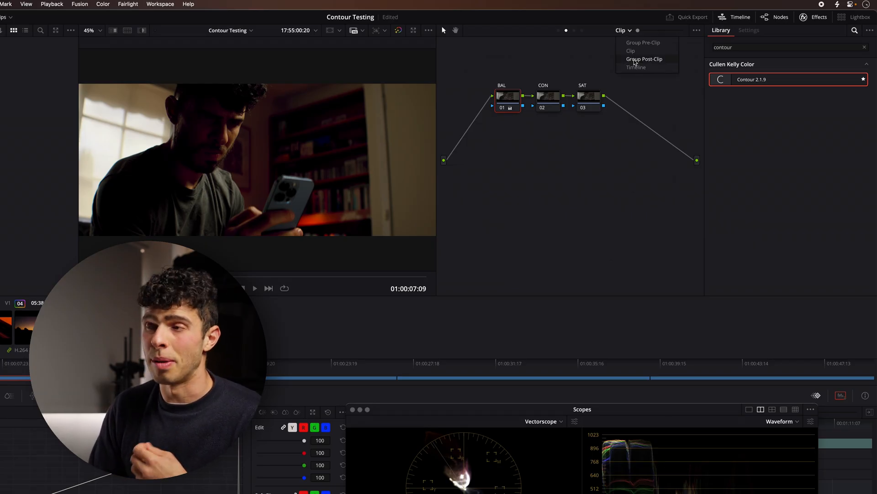
pyautogui.click(644, 59)
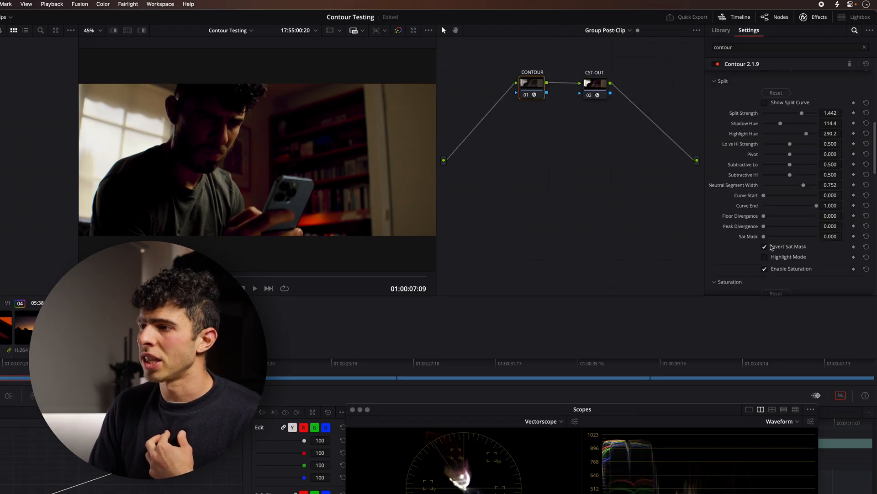
pyautogui.click(765, 256)
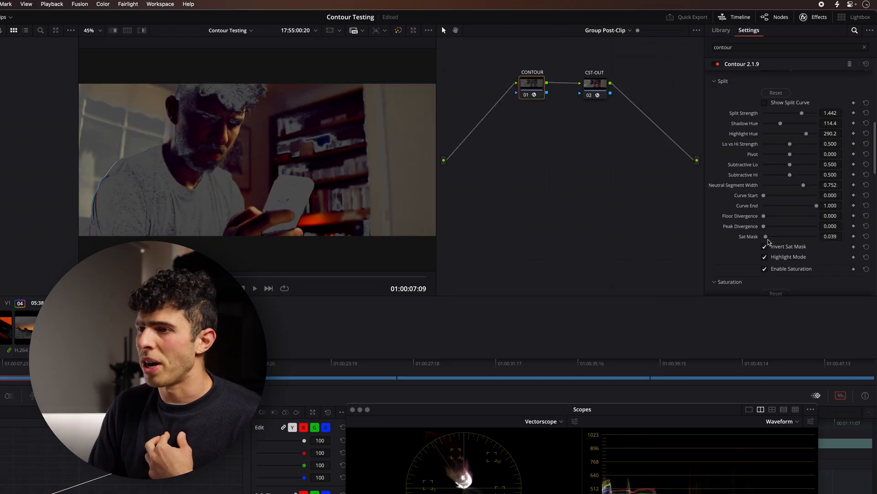
pyautogui.moveTo(766, 235); pyautogui.dragTo(765, 236)
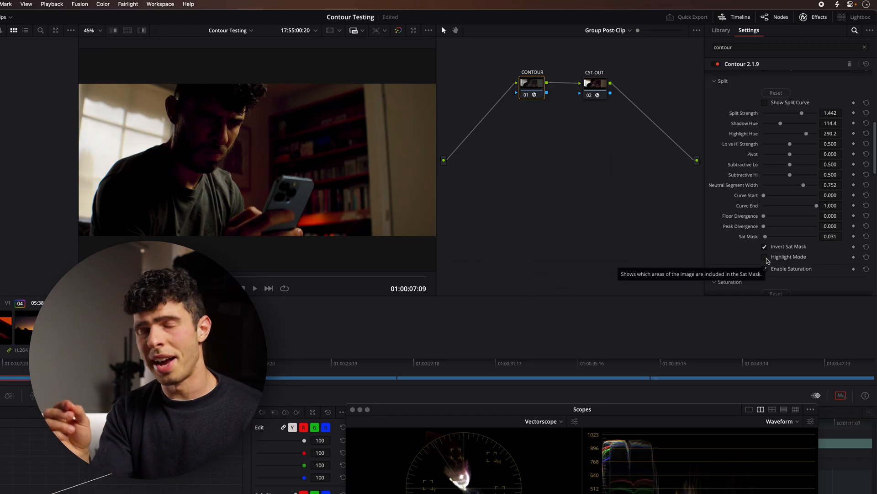
pyautogui.click(765, 269)
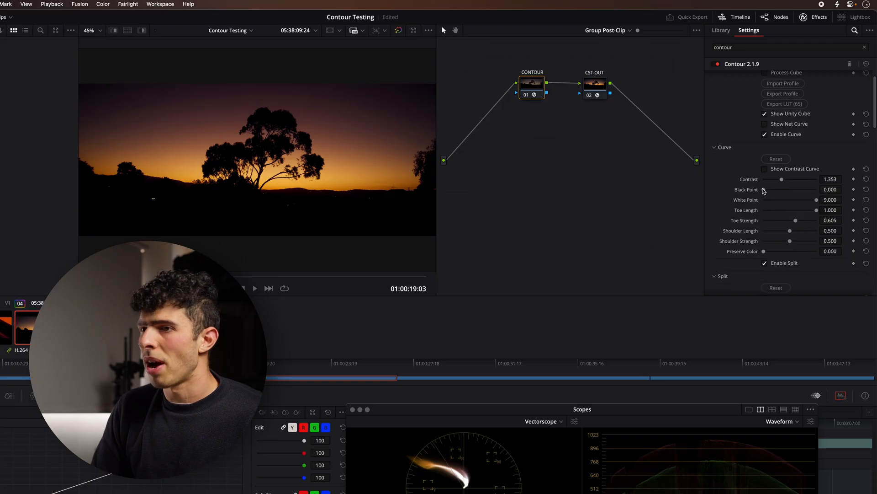
# Lift the Contour curve's black point above zero on the sunset clip
pyautogui.moveTo(782, 189); pyautogui.dragTo(793, 189)
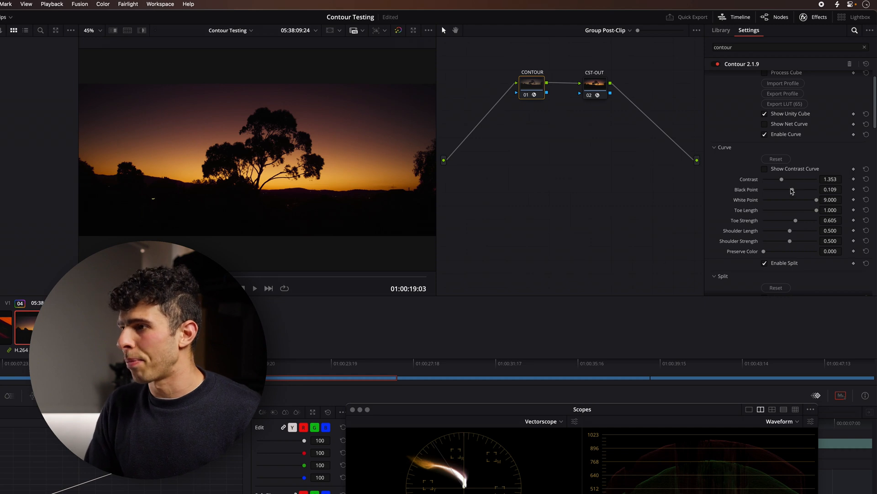
pyautogui.moveTo(791, 189); pyautogui.dragTo(805, 189)
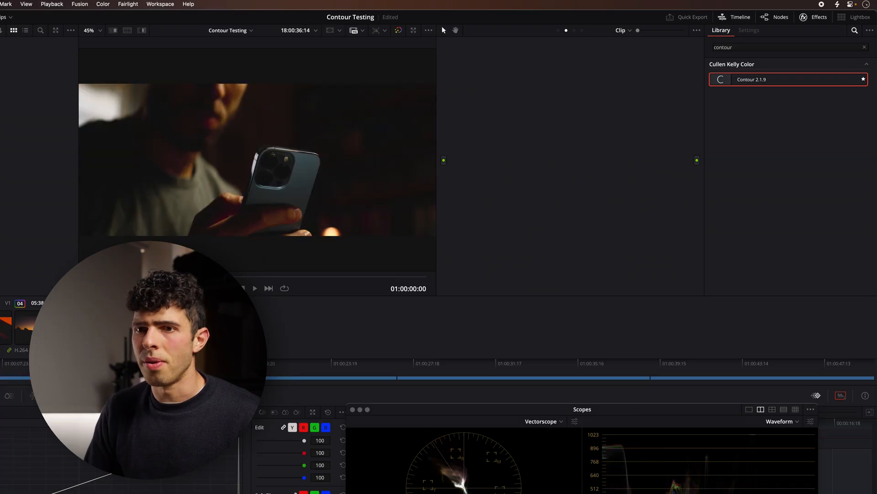
# Switch the node graph to Group Post-Clip for the phone close-up and review the Contour settings
pyautogui.click(622, 30)
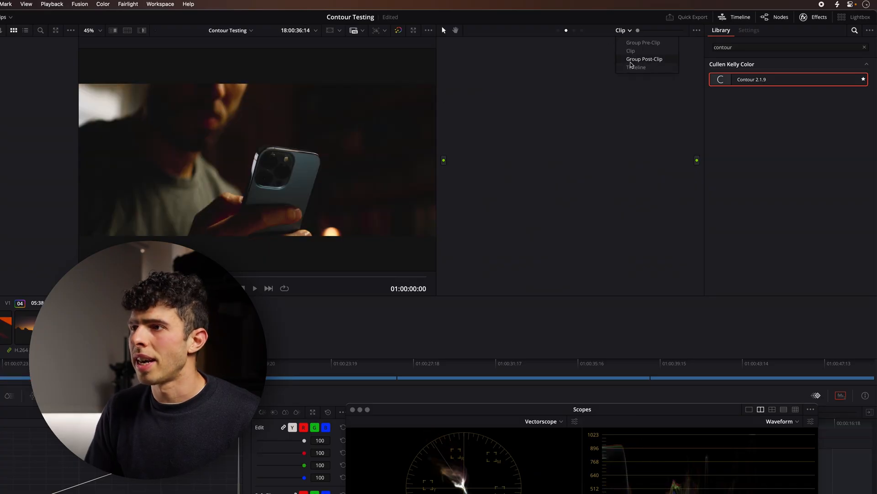
pyautogui.click(644, 58)
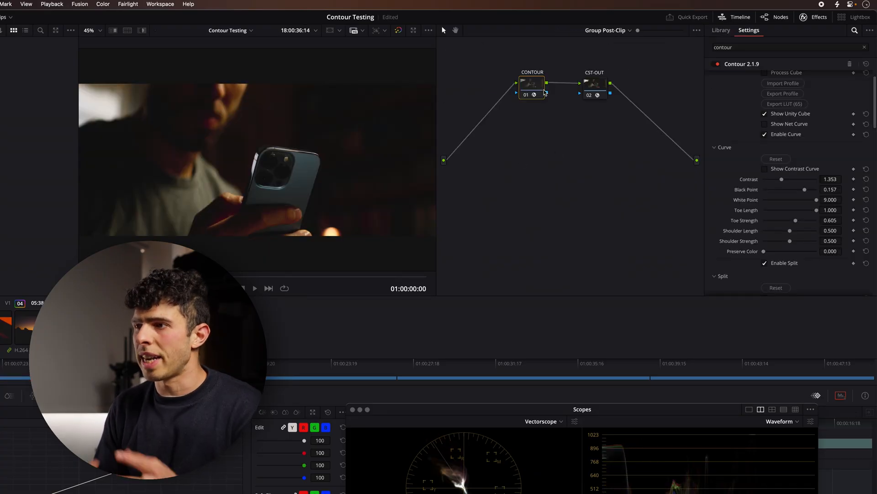
pyautogui.moveTo(546, 93)
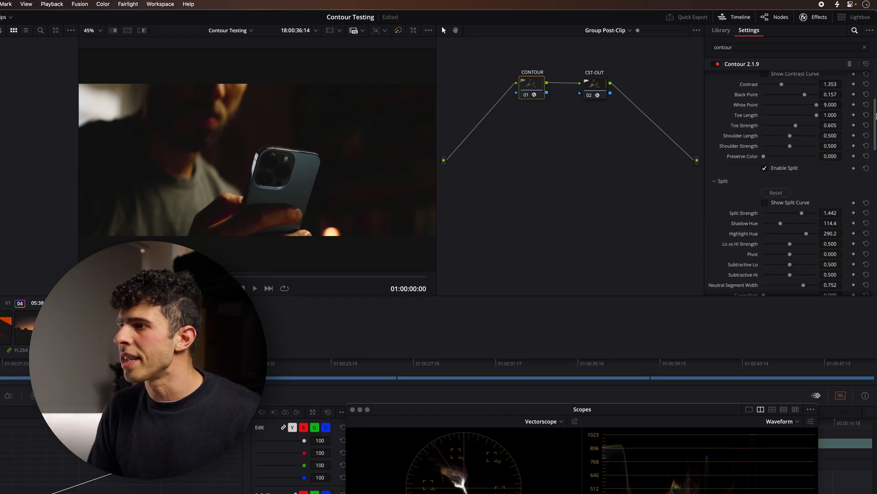
pyautogui.scroll(-3)
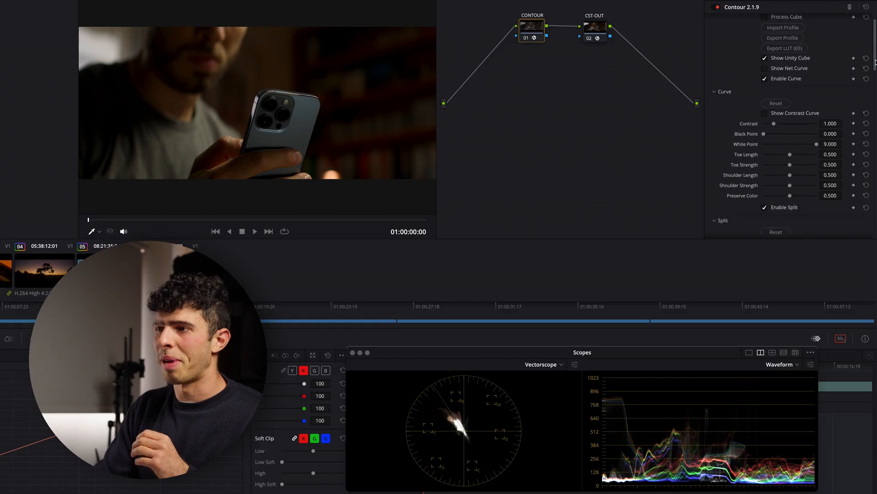
pyautogui.scroll(-3)
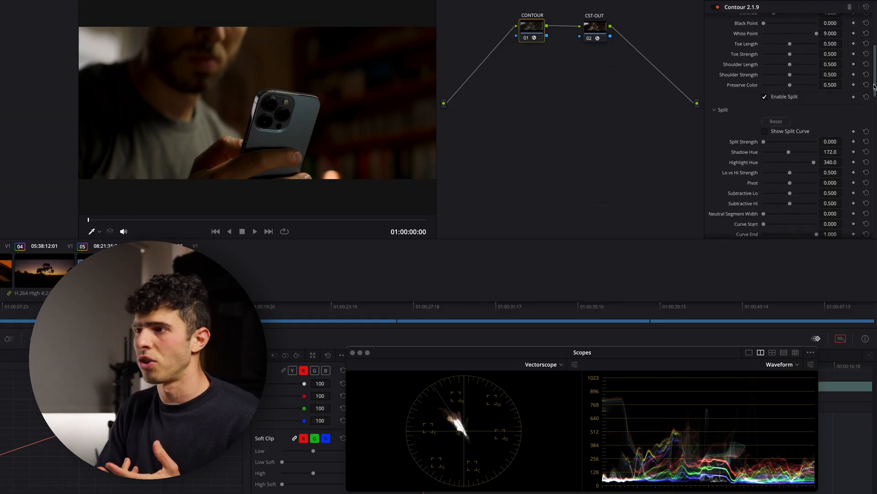
pyautogui.scroll(-3)
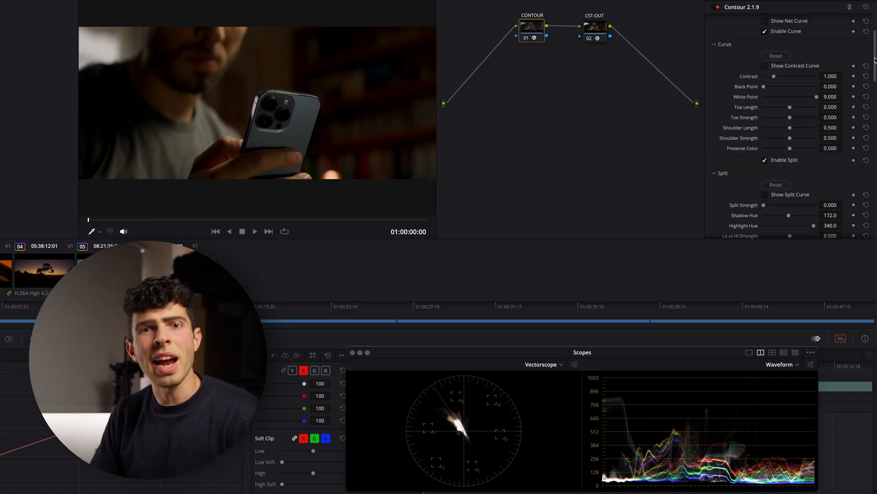
pyautogui.moveTo(774, 76); pyautogui.dragTo(781, 76)
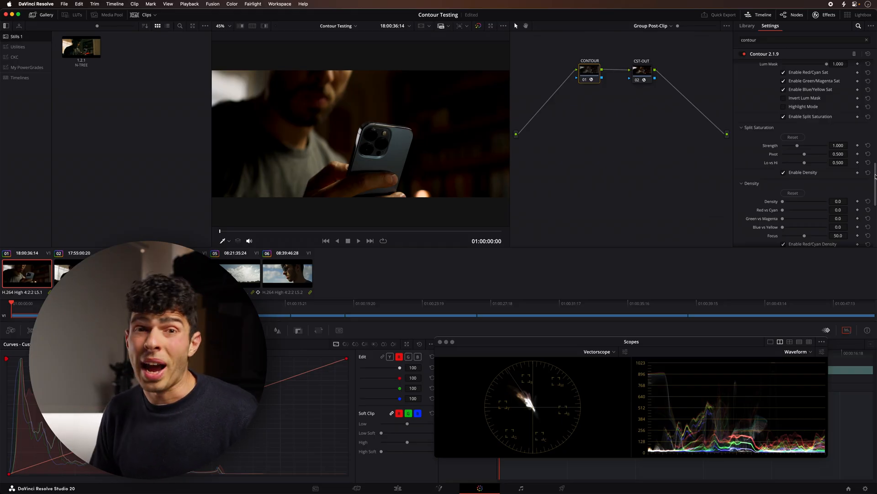
# Insert a node ahead of Contour and raise Contour's split strength to 2.000
pyautogui.moveTo(589, 70); pyautogui.dragTo(570, 72)
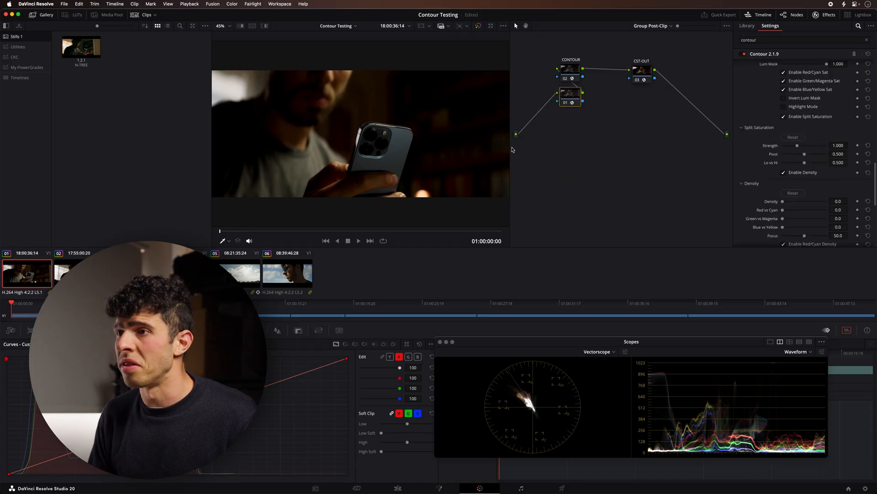
pyautogui.click(357, 241)
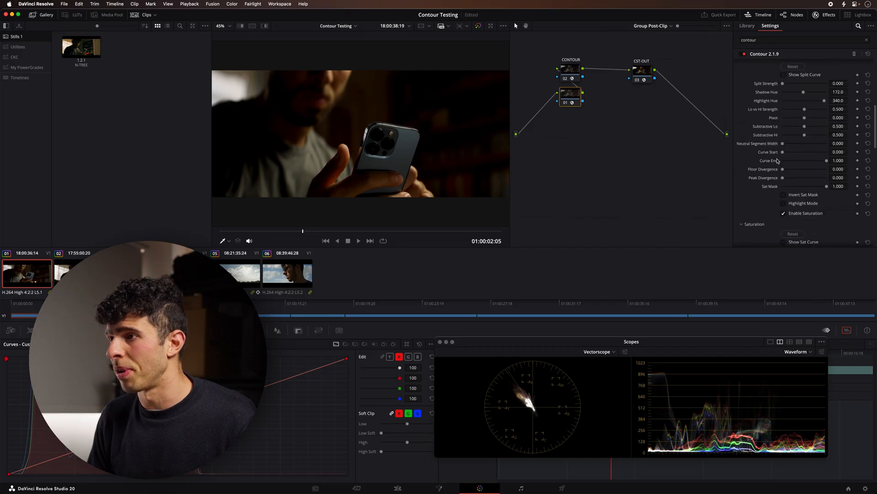
pyautogui.moveTo(803, 83); pyautogui.dragTo(833, 83)
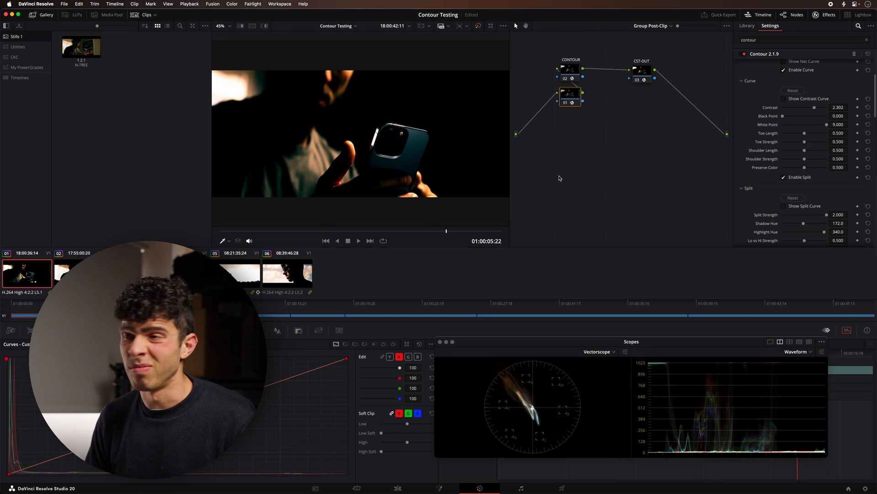
pyautogui.click(746, 25)
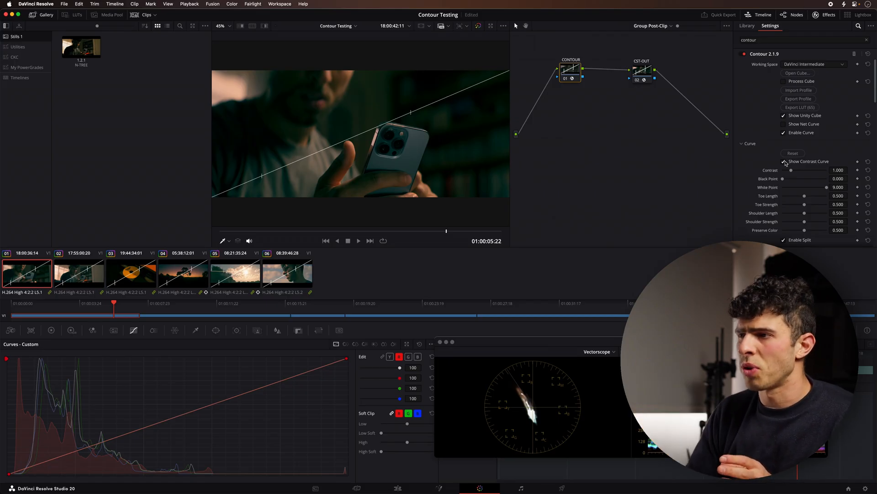
# Hide the contrast curve overlay and reveal the Split section at strength 1.736, shadow hue 181.4
pyautogui.click(784, 161)
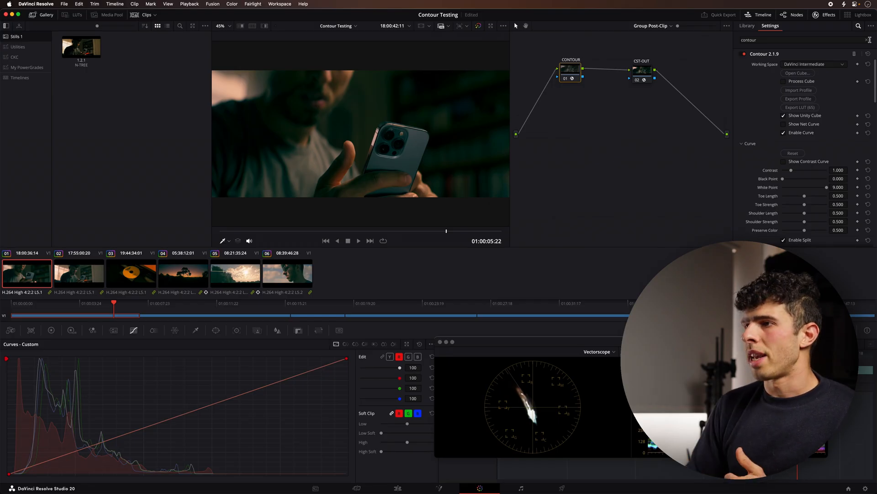
pyautogui.scroll(-3)
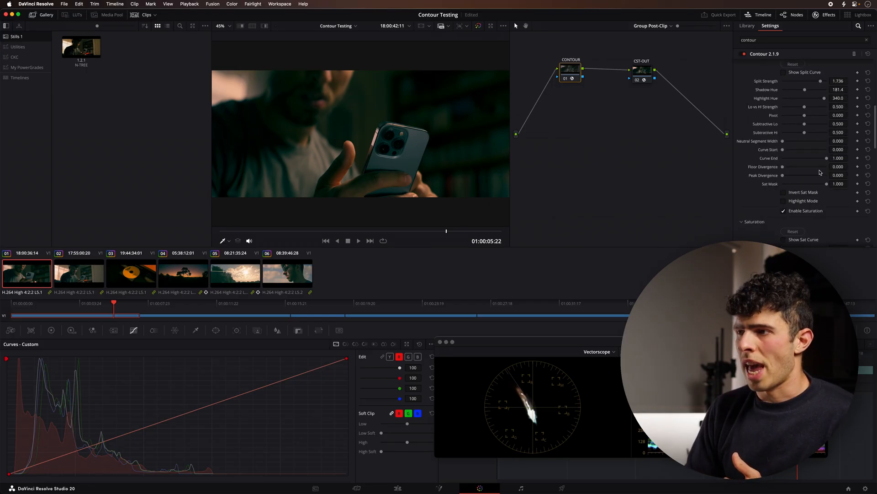